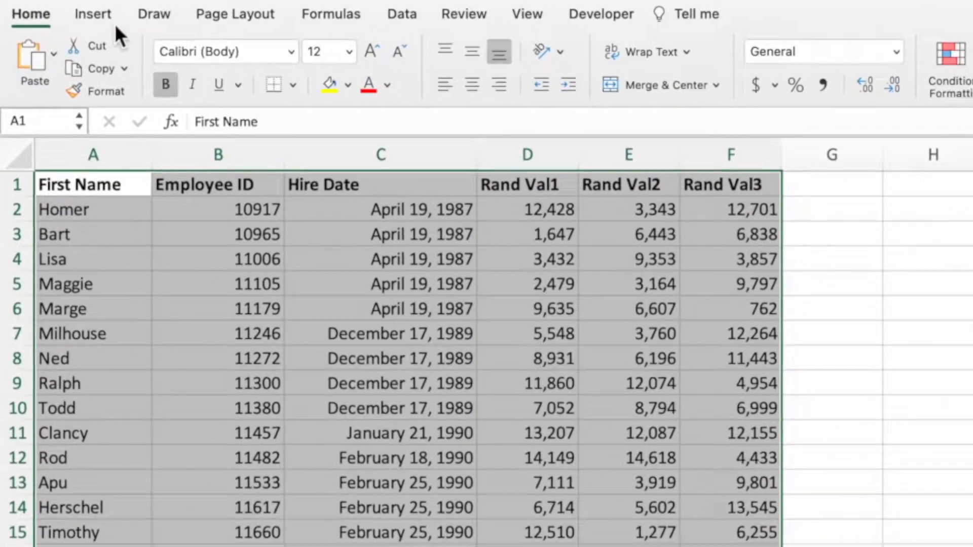
Convert the employee data A1:F32 into a table with a header row.
{"action": "left_click", "coordinate": [94, 14]}
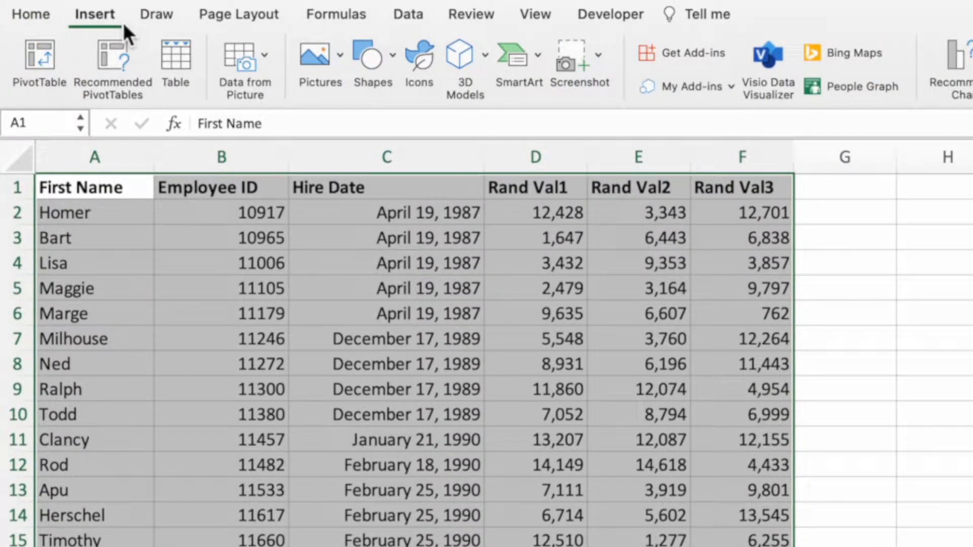
{"action": "left_click", "coordinate": [176, 64]}
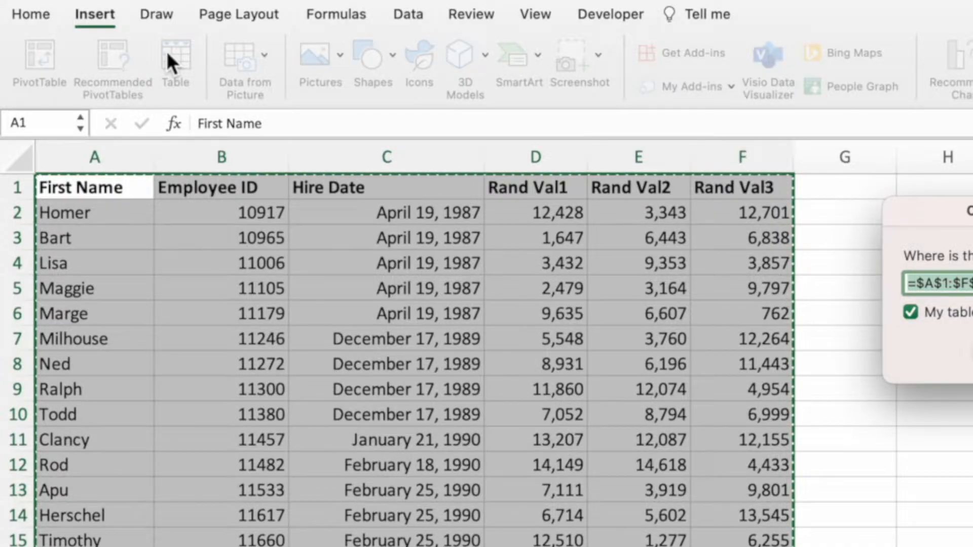
{"action": "key", "text": "ctrl+t"}
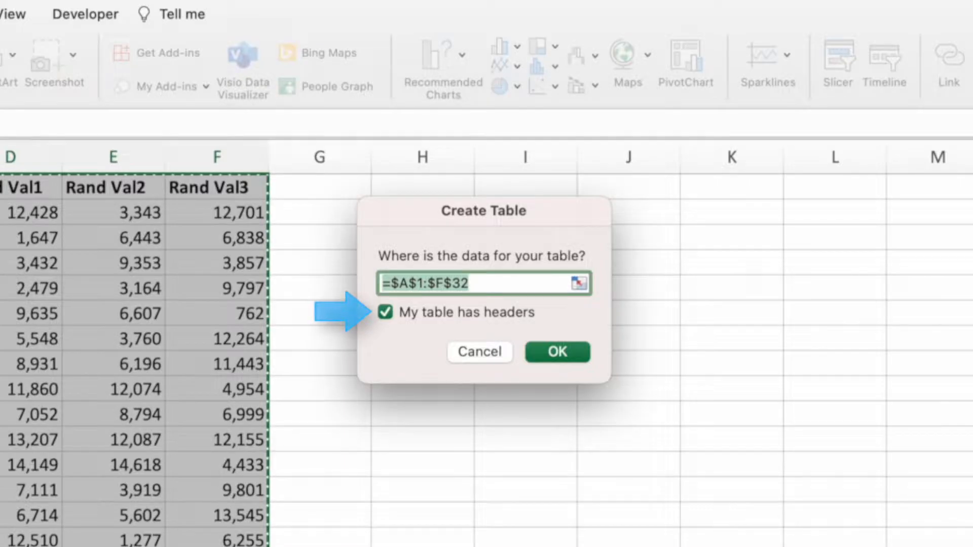
{"action": "left_click", "coordinate": [556, 352]}
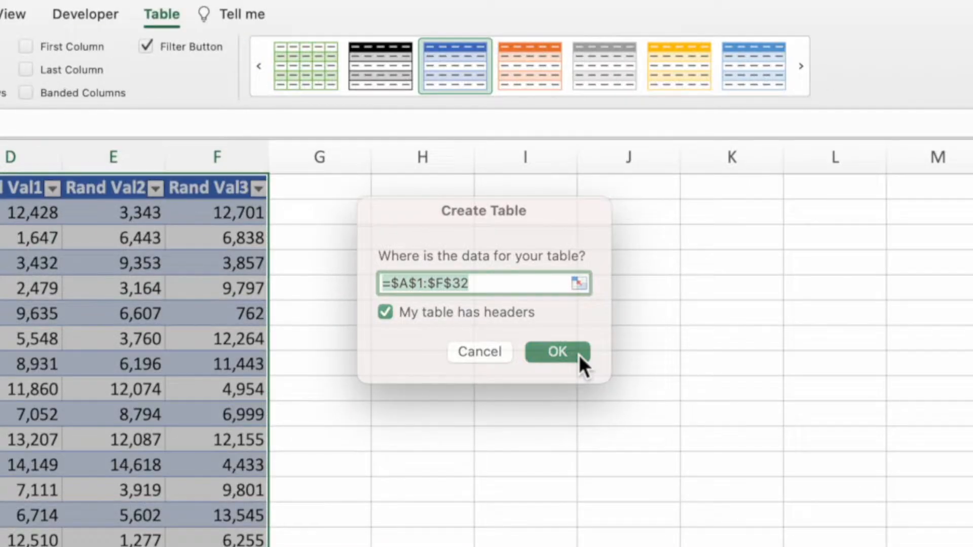
Apply a green Medium table style with banded rows to the employee table.
{"action": "left_click", "coordinate": [556, 352]}
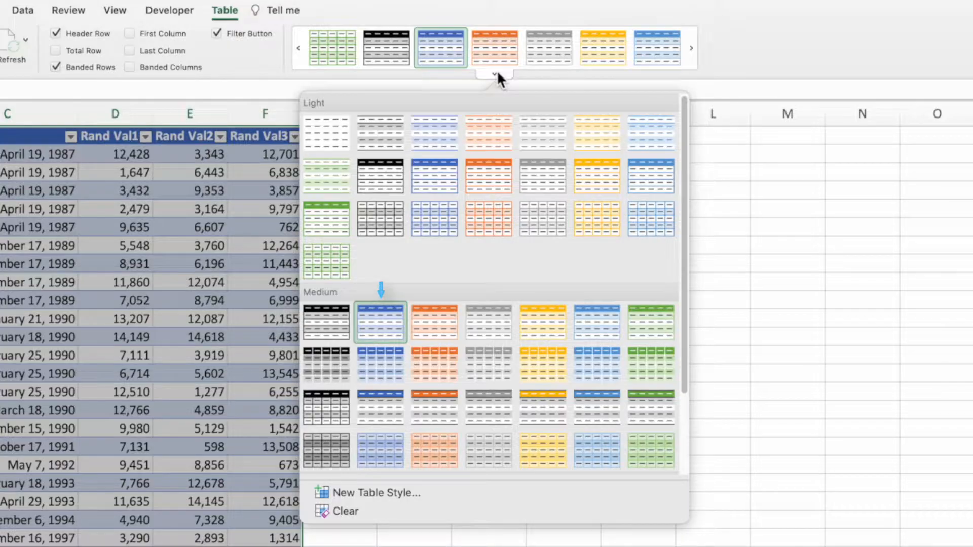
{"action": "mouse_move", "coordinate": [661, 307]}
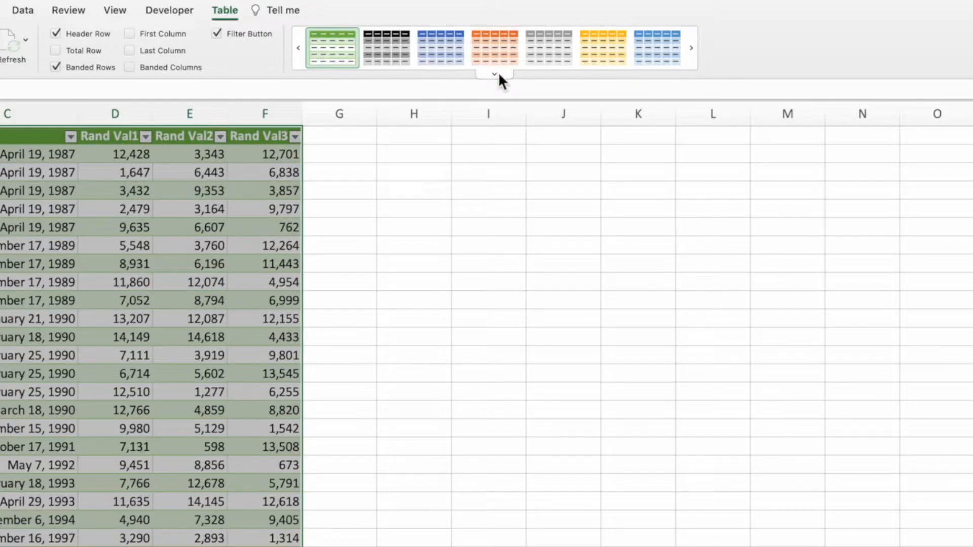
{"action": "left_click", "coordinate": [493, 75]}
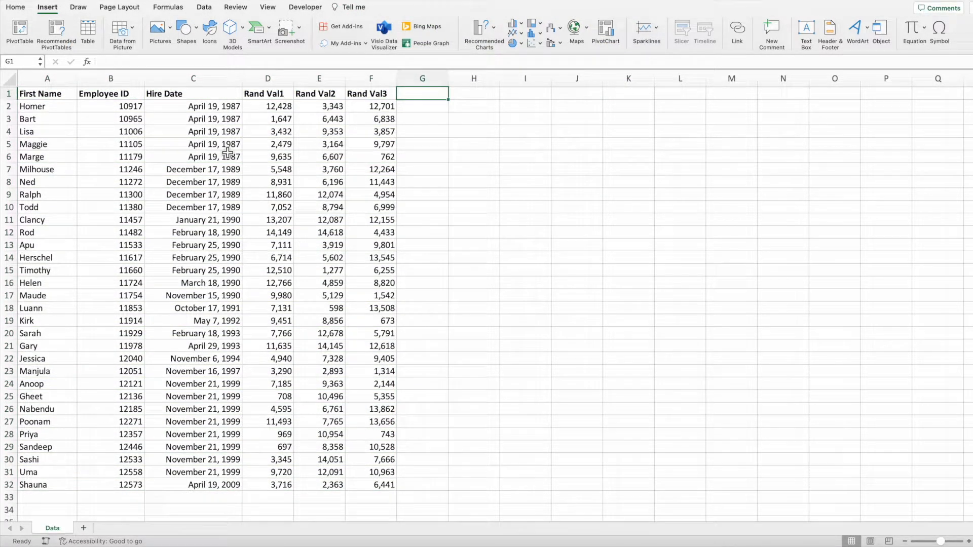
Recreate a table from the employee range $A$1:$F$32 with headers using Ctrl+T.
{"action": "left_click", "coordinate": [193, 169]}
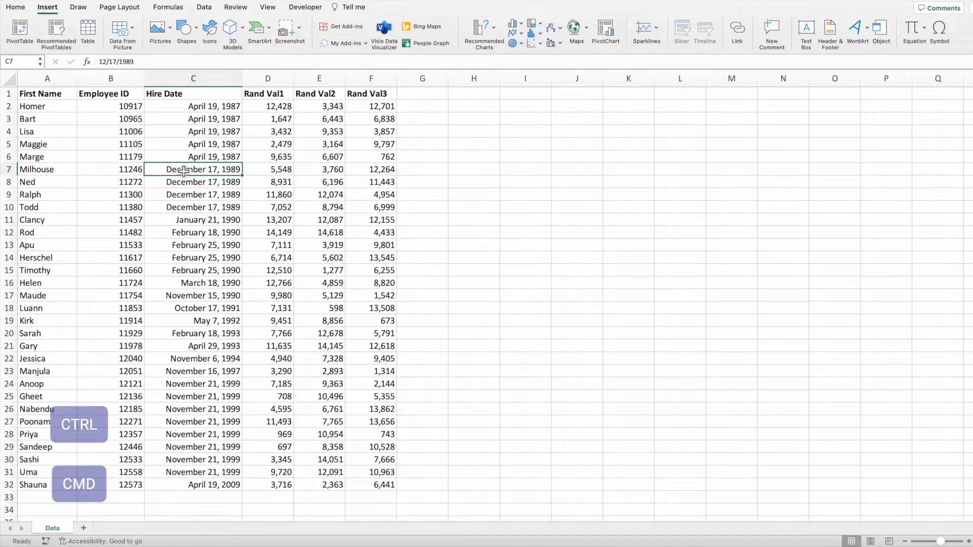
{"action": "key", "text": "ctrl+t"}
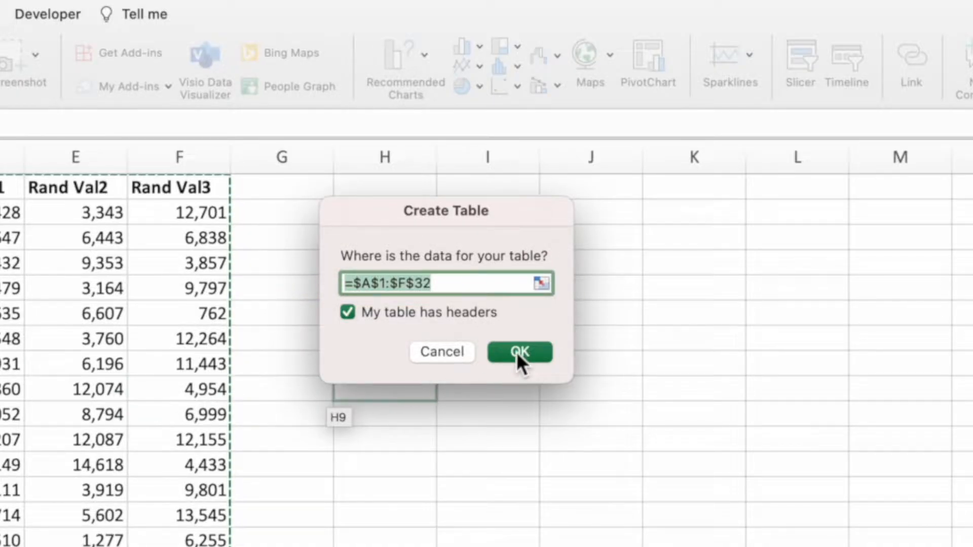
{"action": "left_click", "coordinate": [519, 352]}
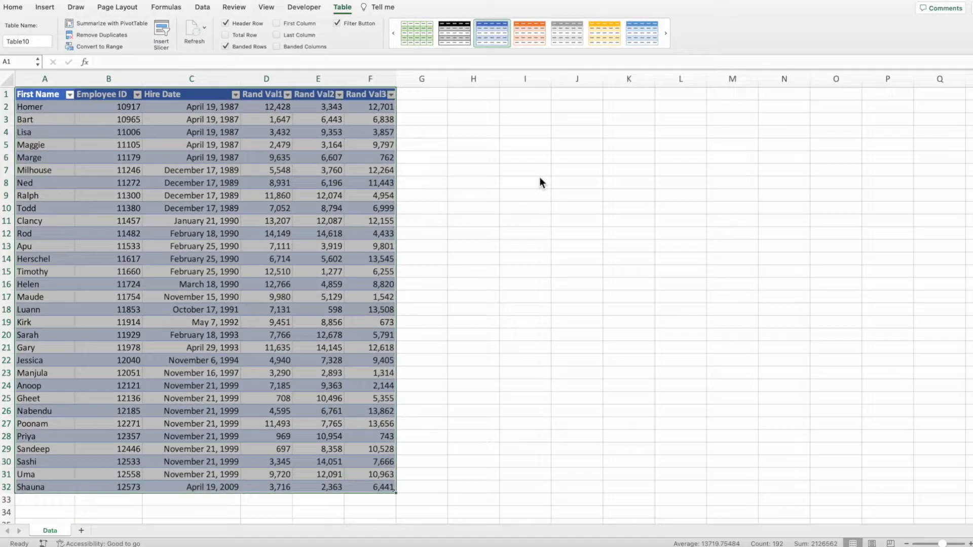
{"action": "left_click", "coordinate": [47, 7]}
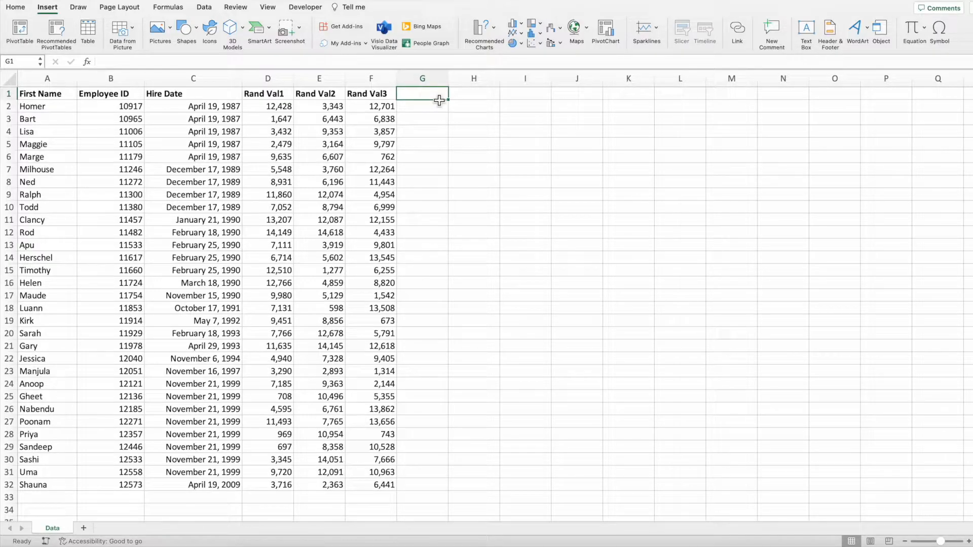
Select rows A2:F32 and open Home's Conditional Formatting options for a new rule.
{"action": "left_click", "coordinate": [33, 106]}
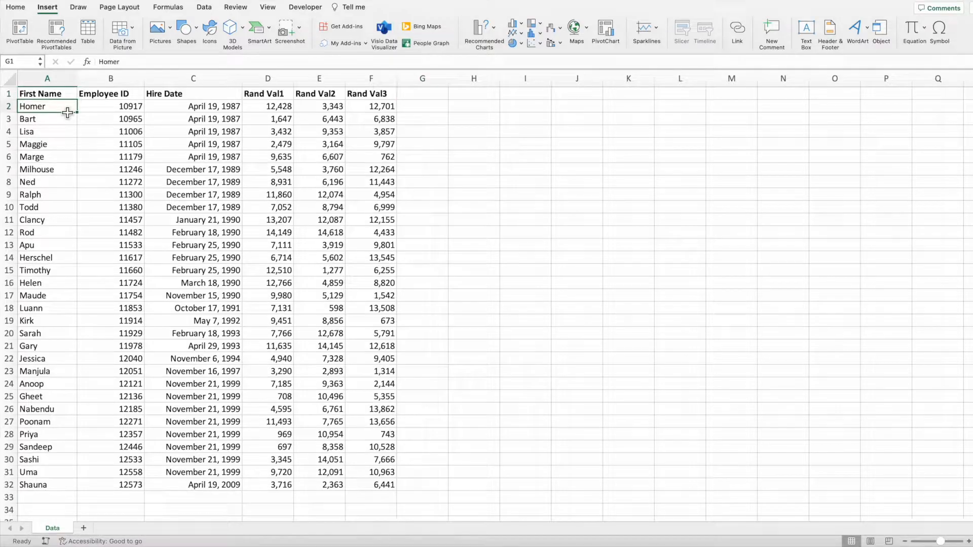
{"action": "left_click_drag", "start_coordinate": [47, 106], "coordinate": [371, 485]}
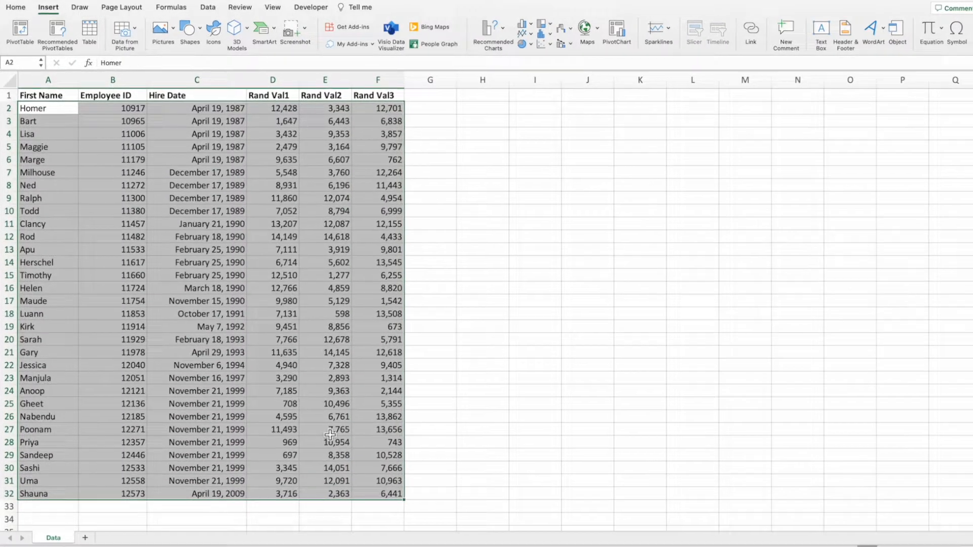
{"action": "left_click", "coordinate": [15, 7]}
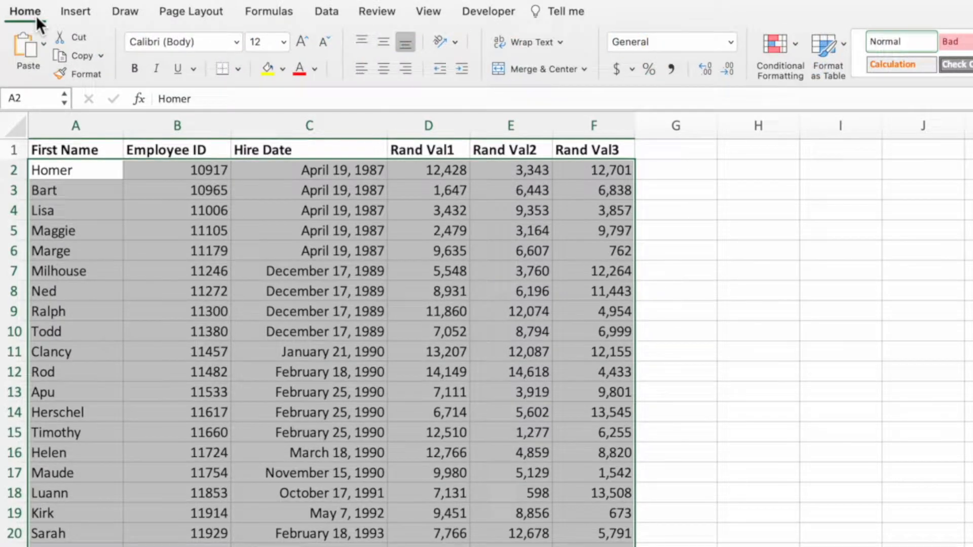
{"action": "left_click", "coordinate": [425, 51]}
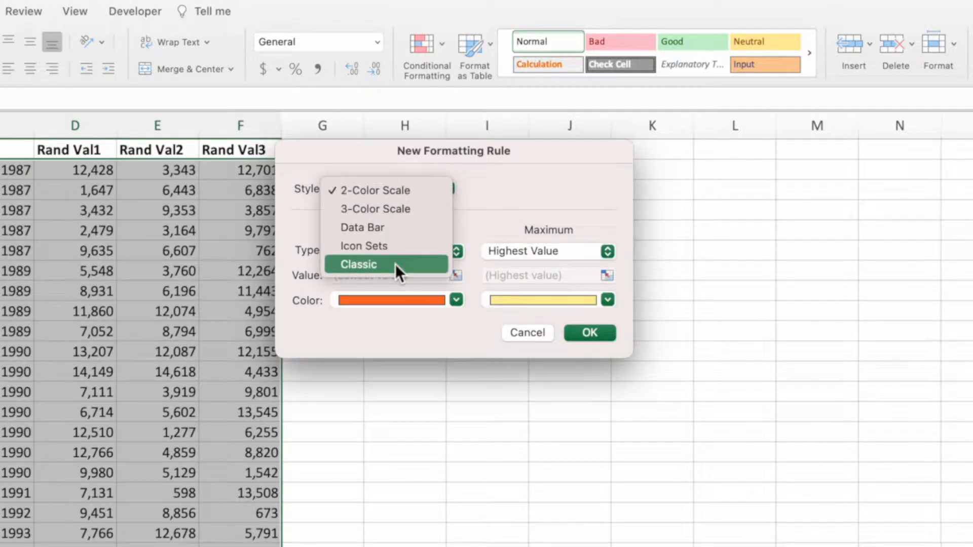
Set the rule to Classic style, determining formatted cells by a formula.
{"action": "left_click", "coordinate": [358, 263]}
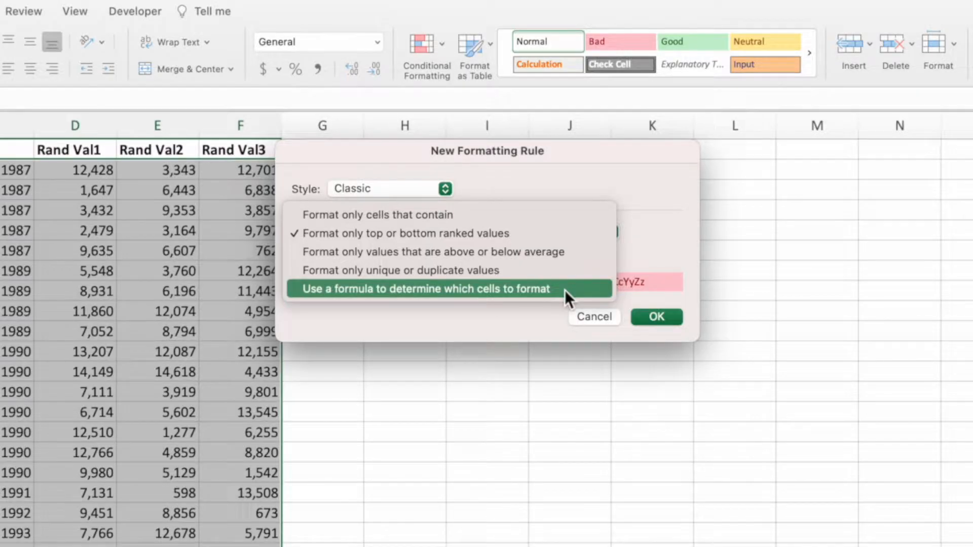
{"action": "left_click", "coordinate": [424, 289]}
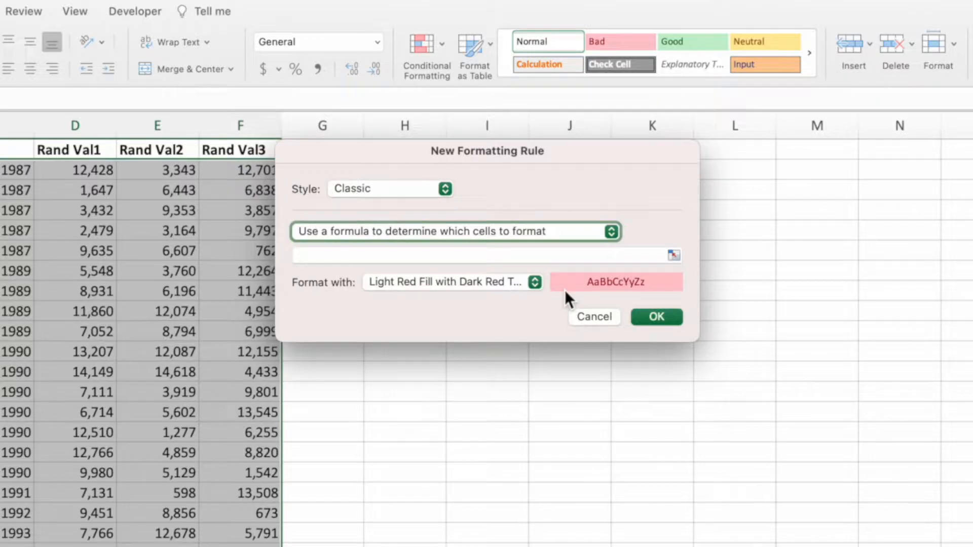
{"action": "left_click", "coordinate": [484, 256]}
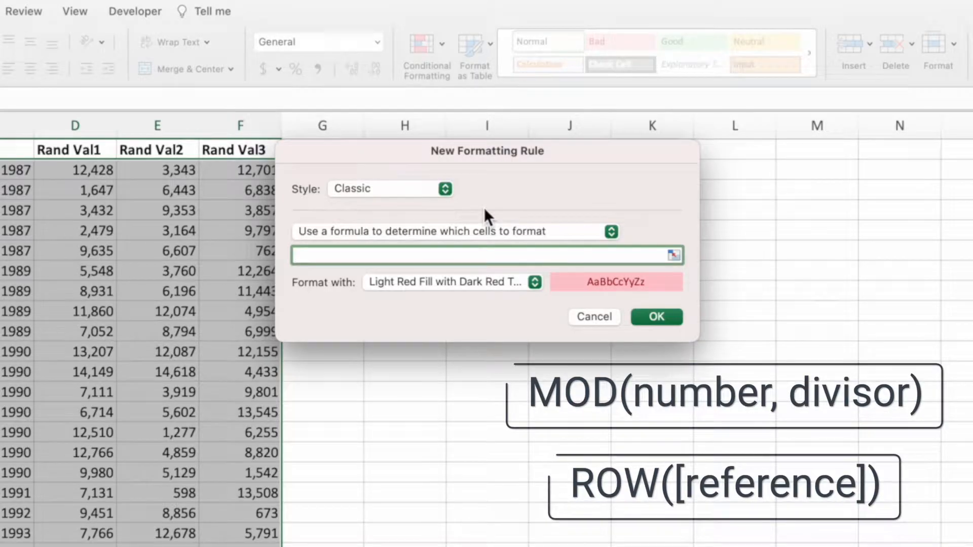
Enter the formula =MOD(ROW(),2)=0 and choose Green Fill with Dark Green Text.
{"action": "type", "text": "=MOD("}
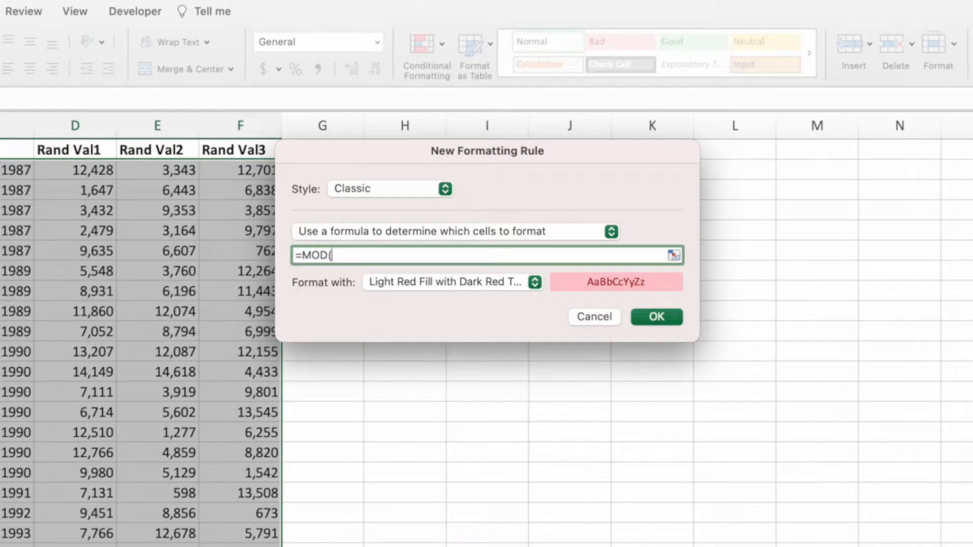
{"action": "type", "text": "ROW("}
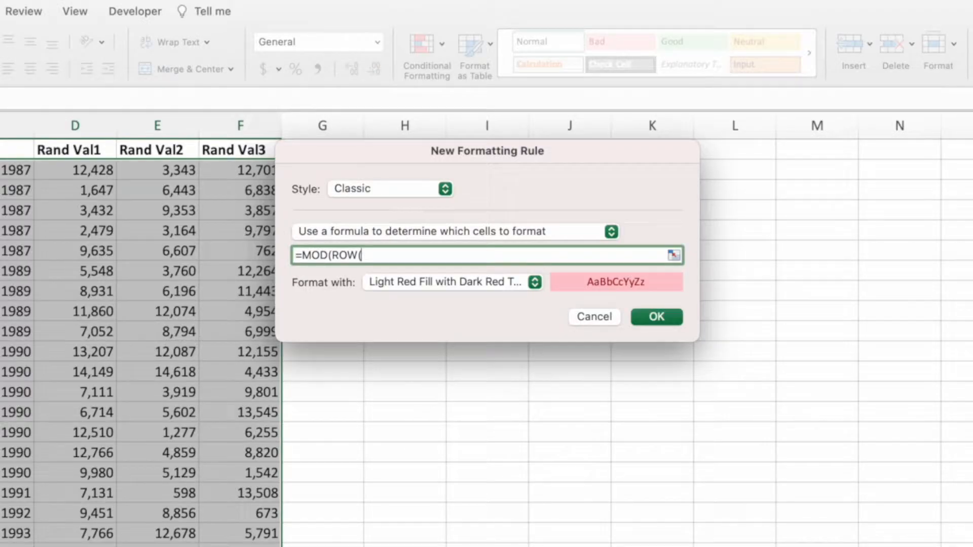
{"action": "type", "text": ")"}
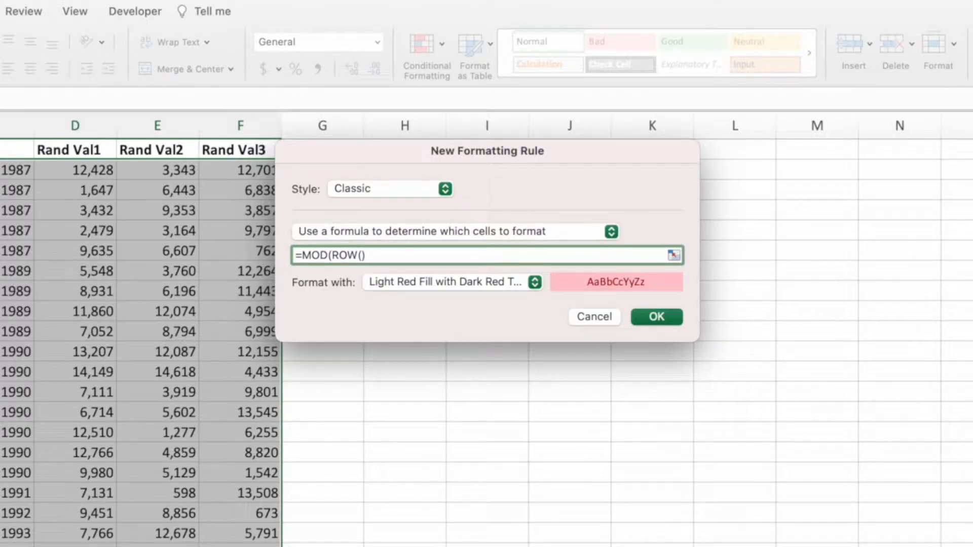
{"action": "type", "text": ","}
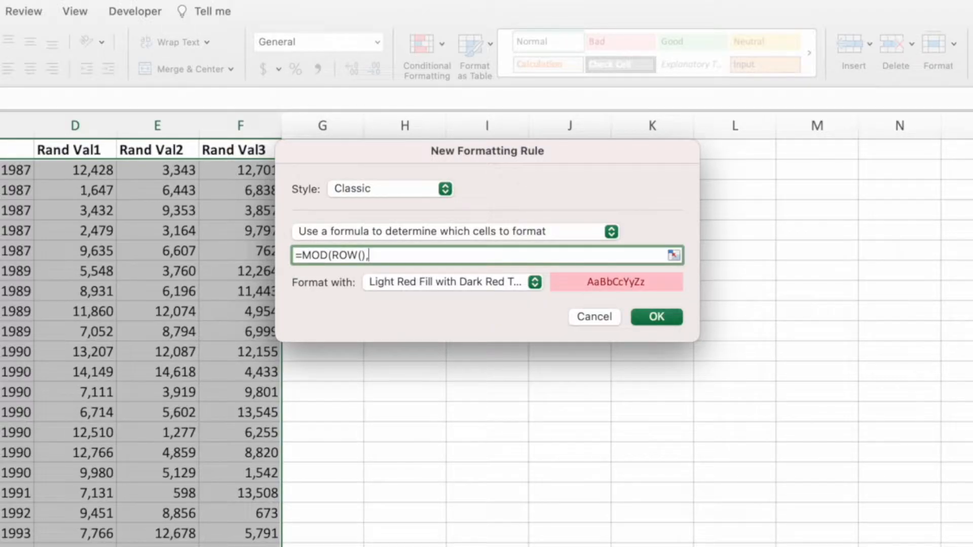
{"action": "type", "text": "2)"}
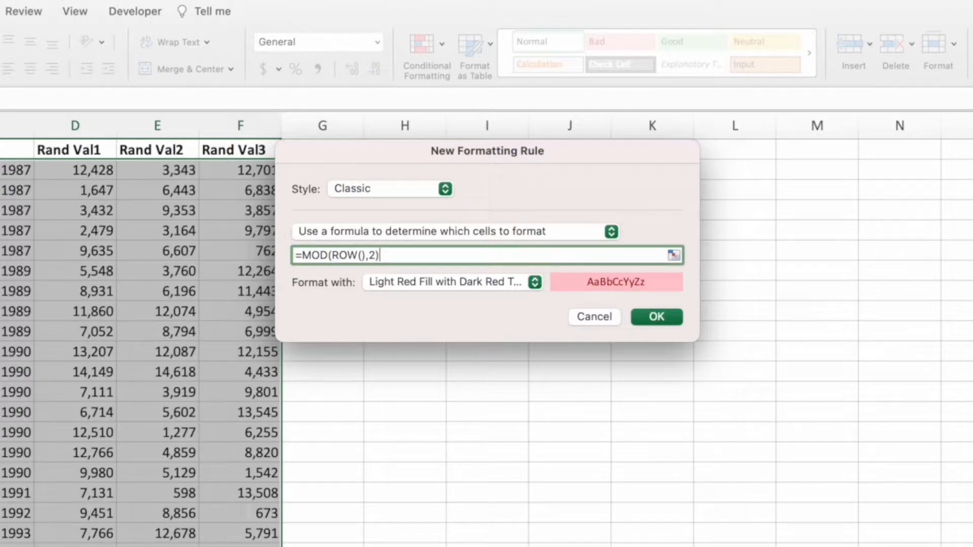
{"action": "type", "text": "=0"}
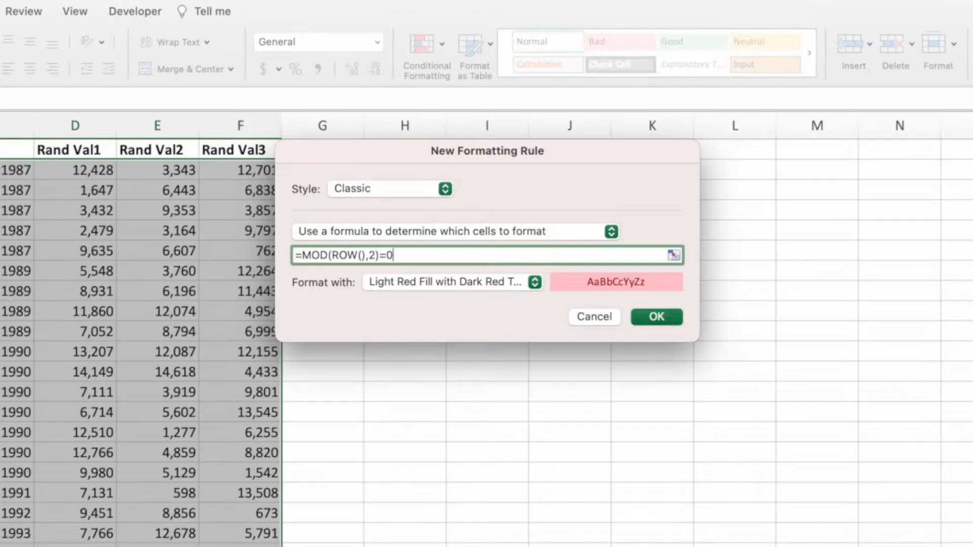
{"action": "mouse_move", "coordinate": [486, 234]}
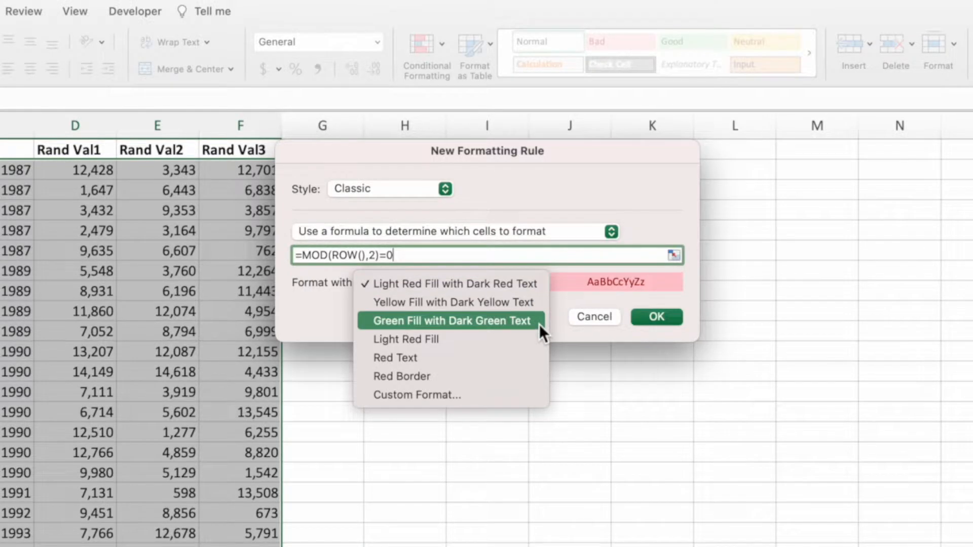
{"action": "left_click", "coordinate": [452, 320]}
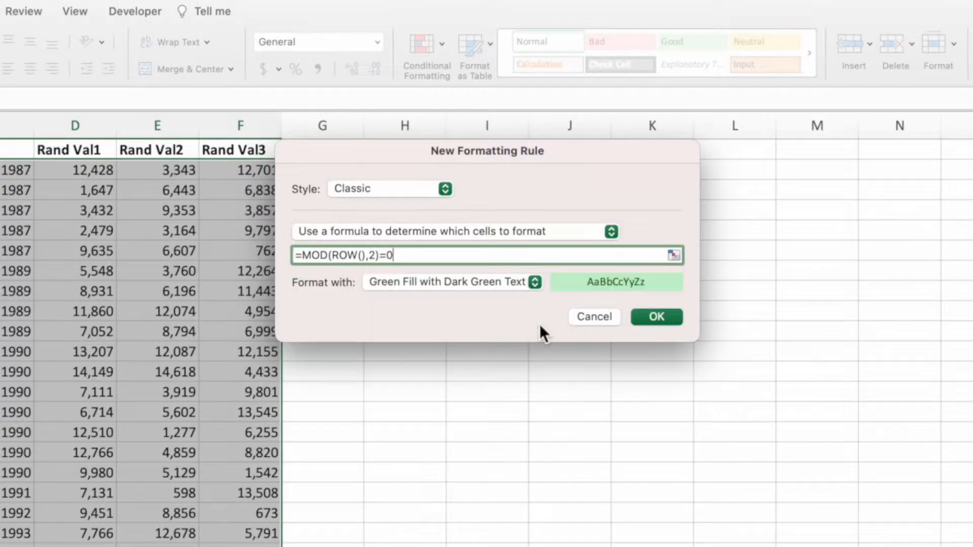
Confirm the green even-row rule and begin a second Classic formula-based rule.
{"action": "left_click", "coordinate": [656, 317]}
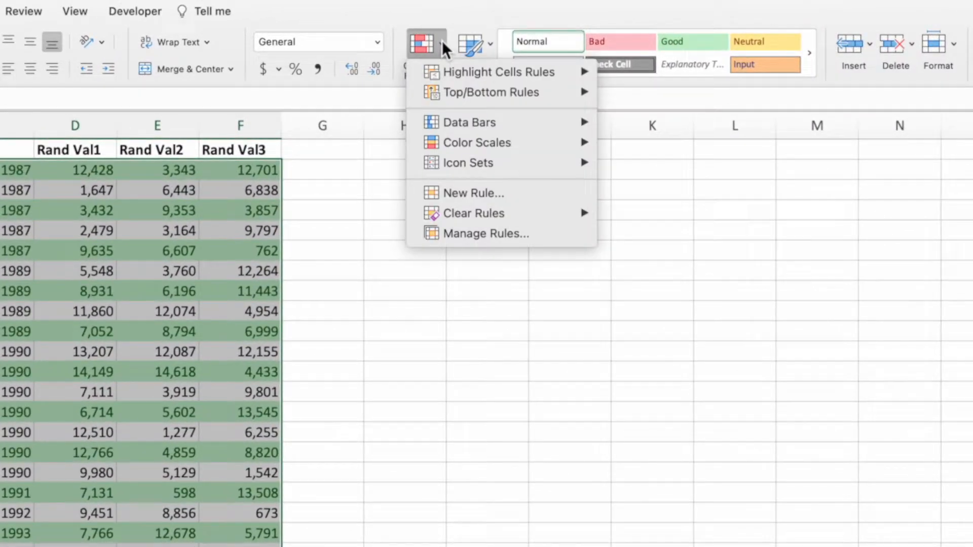
{"action": "mouse_move", "coordinate": [481, 193]}
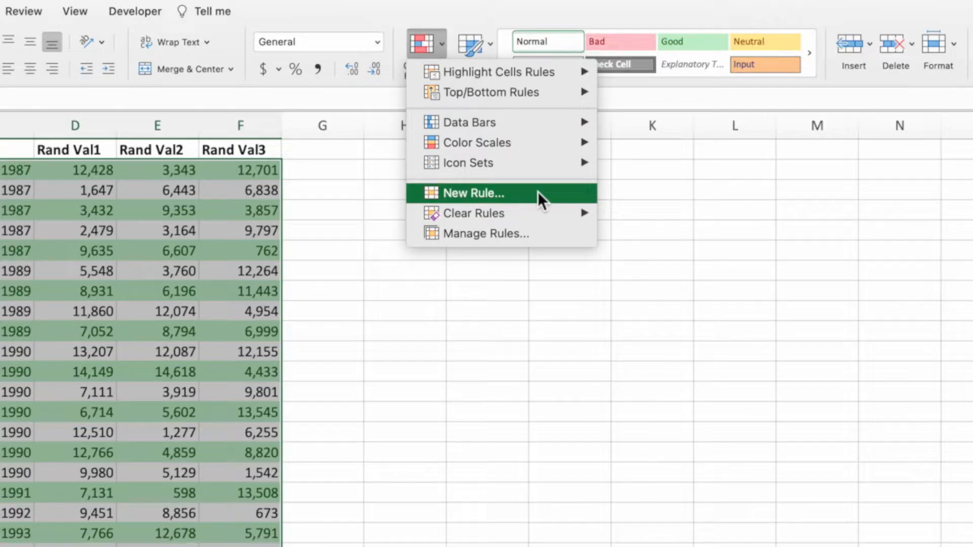
{"action": "left_click", "coordinate": [472, 193]}
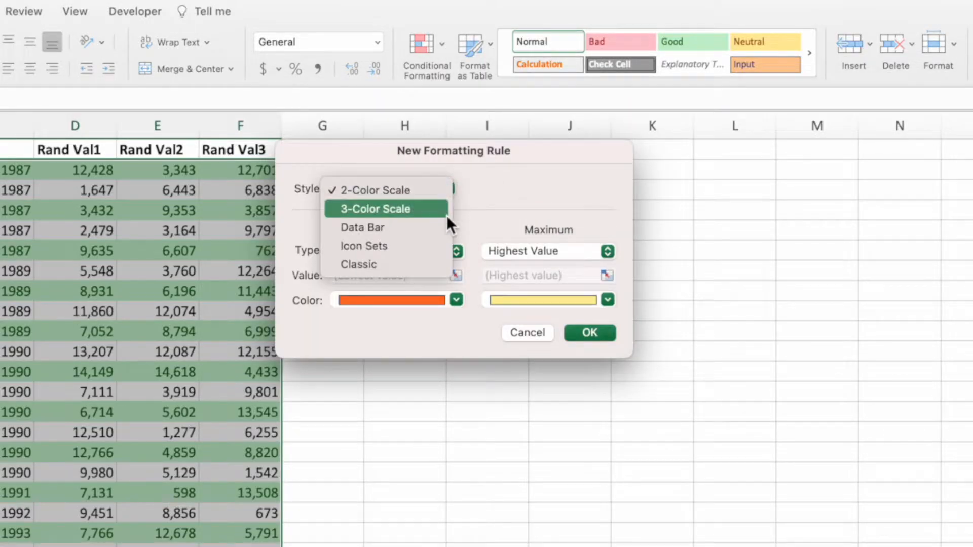
{"action": "left_click", "coordinate": [359, 265]}
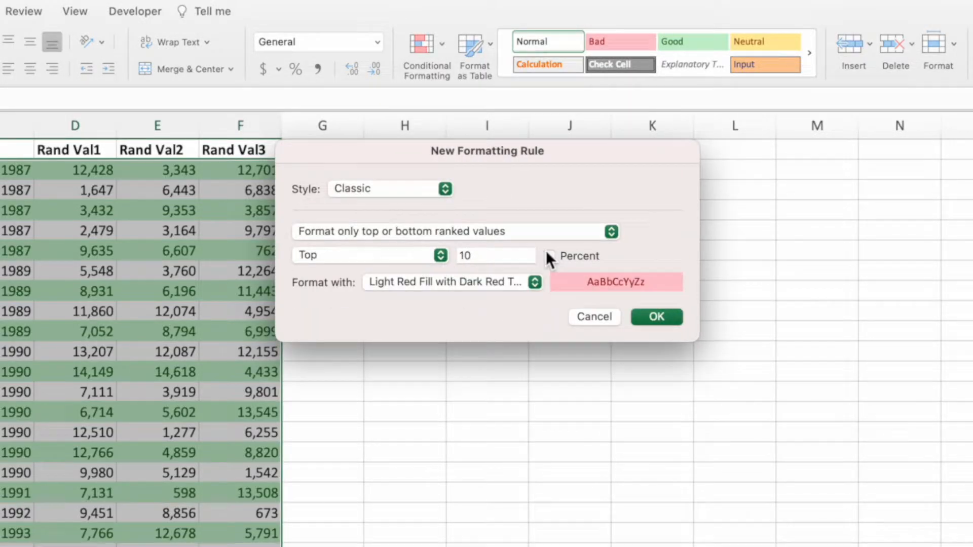
{"action": "left_click", "coordinate": [456, 231]}
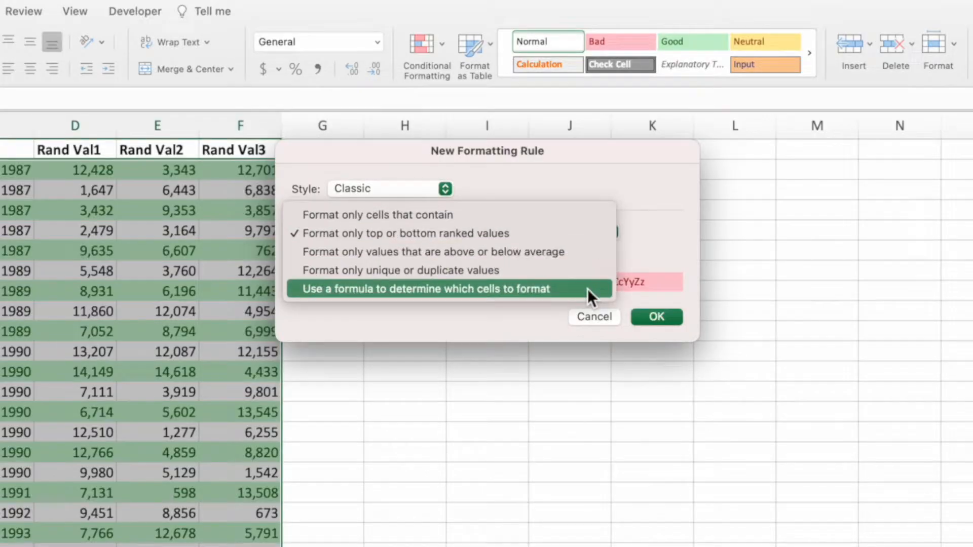
{"action": "left_click", "coordinate": [426, 289]}
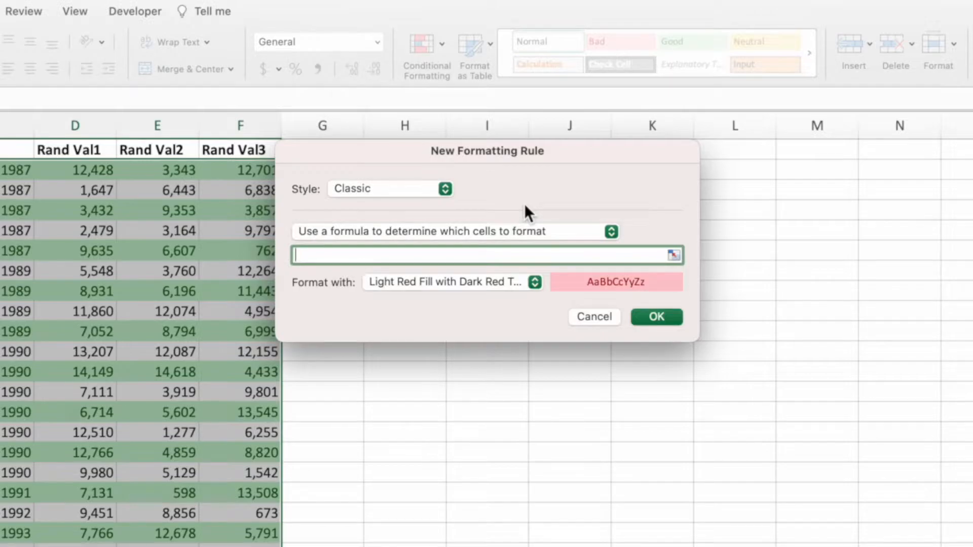
Apply the odd-row rule =MOD(ROW(),2)=1 with light red fill.
{"action": "type", "text": "=MOD"}
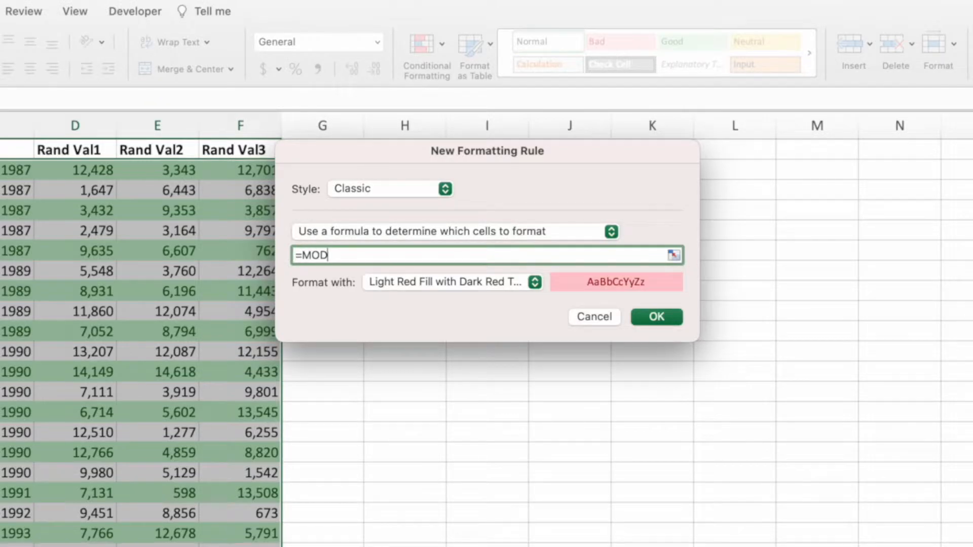
{"action": "type", "text": "("}
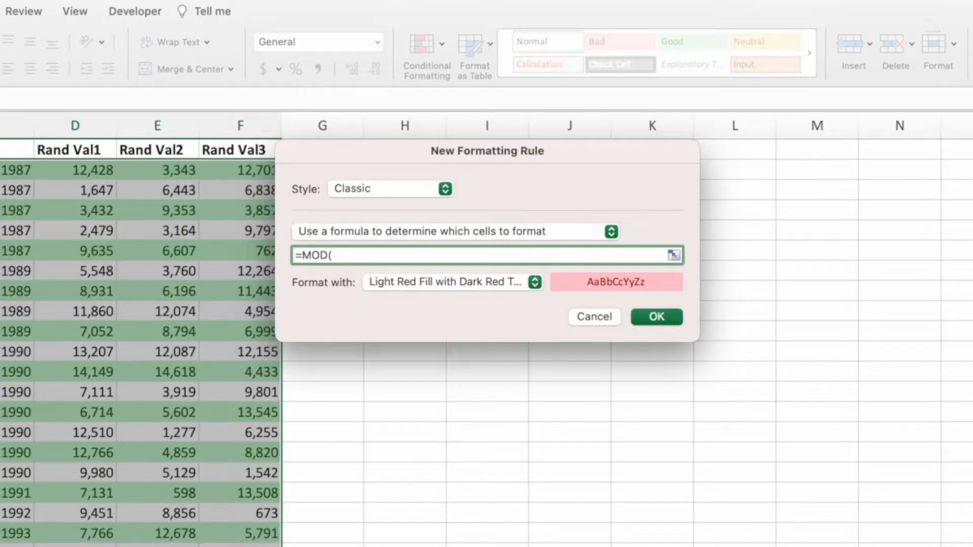
{"action": "type", "text": "ROW"}
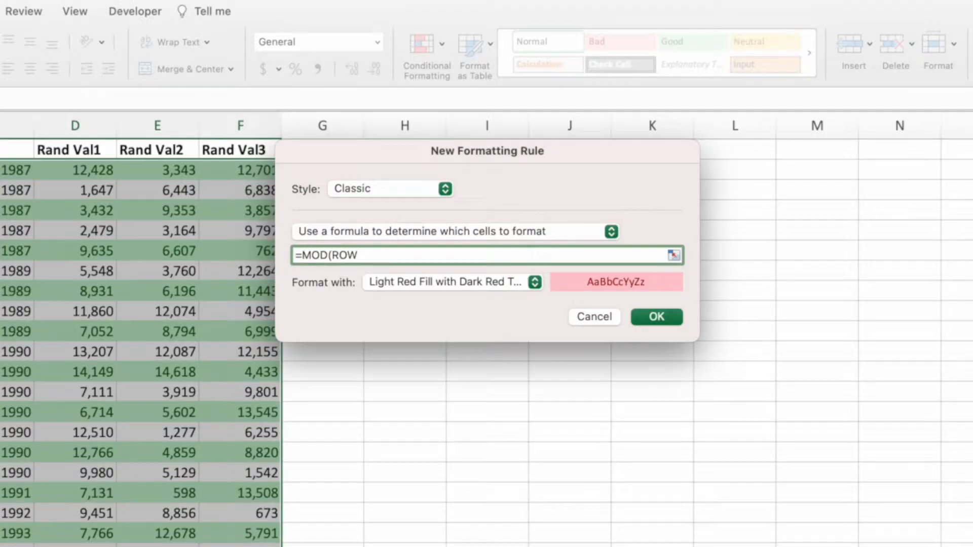
{"action": "type", "text": "()"}
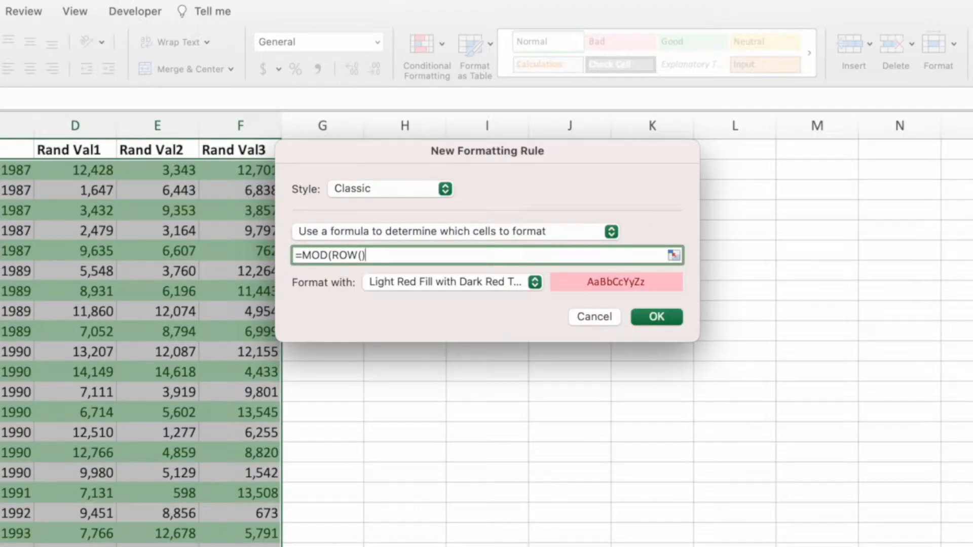
{"action": "type", "text": ","}
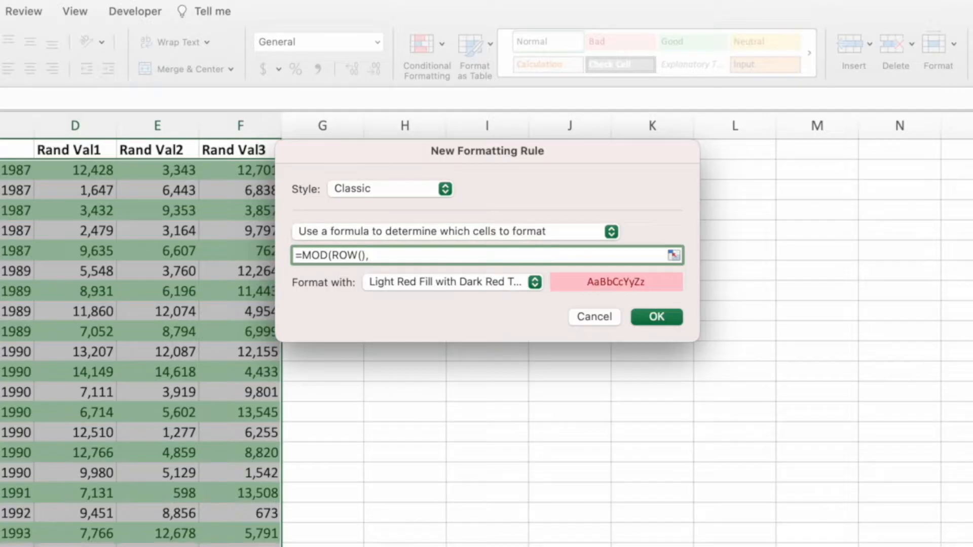
{"action": "type", "text": "2)"}
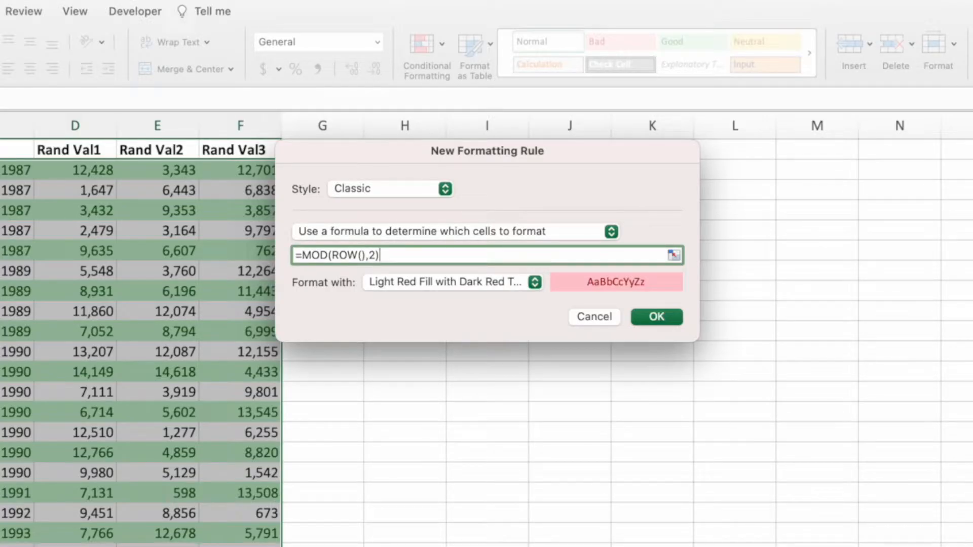
{"action": "type", "text": "="}
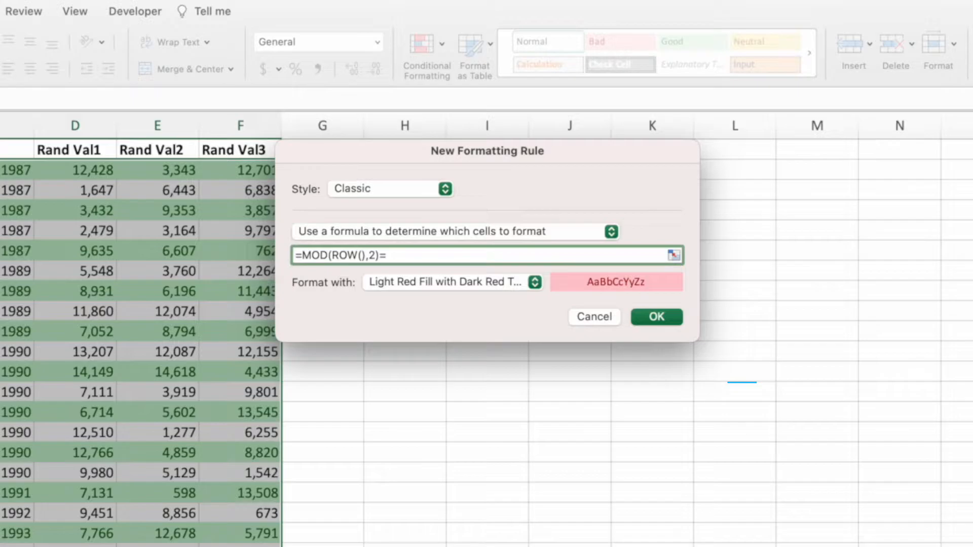
{"action": "type", "text": "1"}
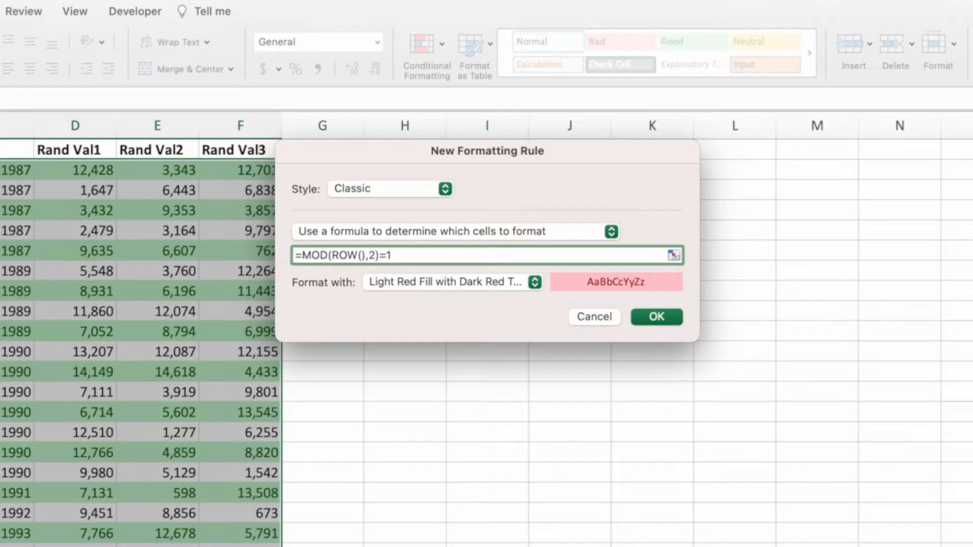
{"action": "left_click", "coordinate": [656, 316]}
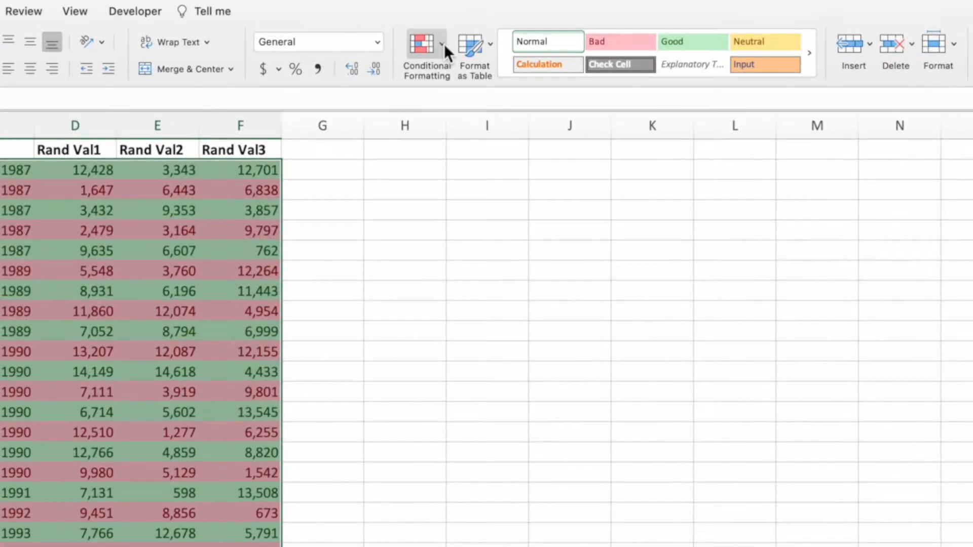
Open the Conditional Formatting Rules Manager to view the existing MOD(ROW()) rules.
{"action": "left_click", "coordinate": [426, 53]}
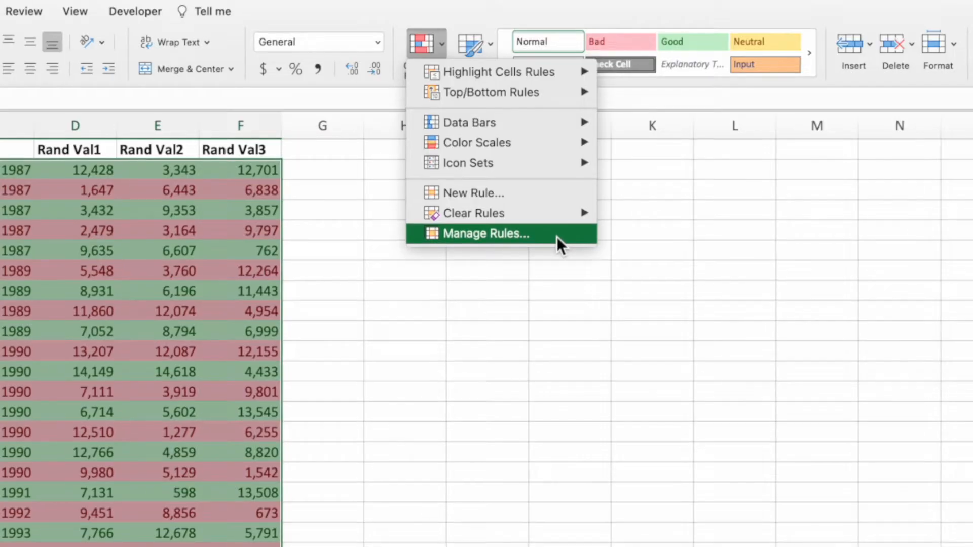
{"action": "left_click", "coordinate": [485, 233]}
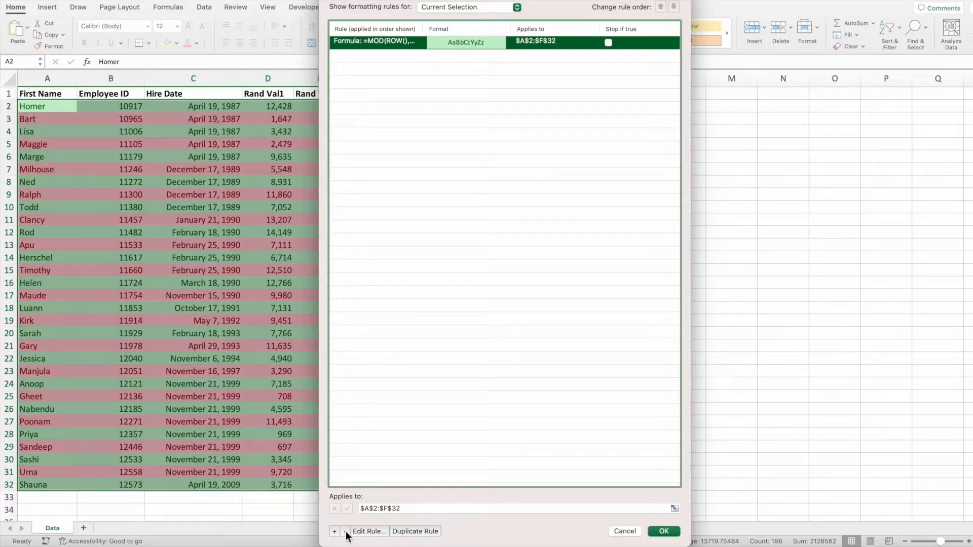
Edit the rule formula to =MOD(ROW(),3)=0 and apply it to $A$2:$F$32.
{"action": "left_click", "coordinate": [369, 532]}
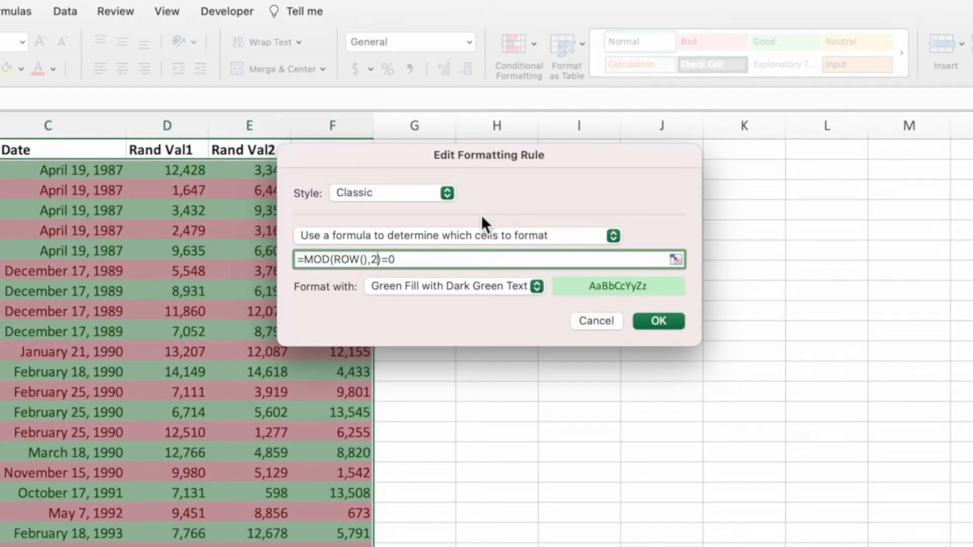
{"action": "type", "text": "3"}
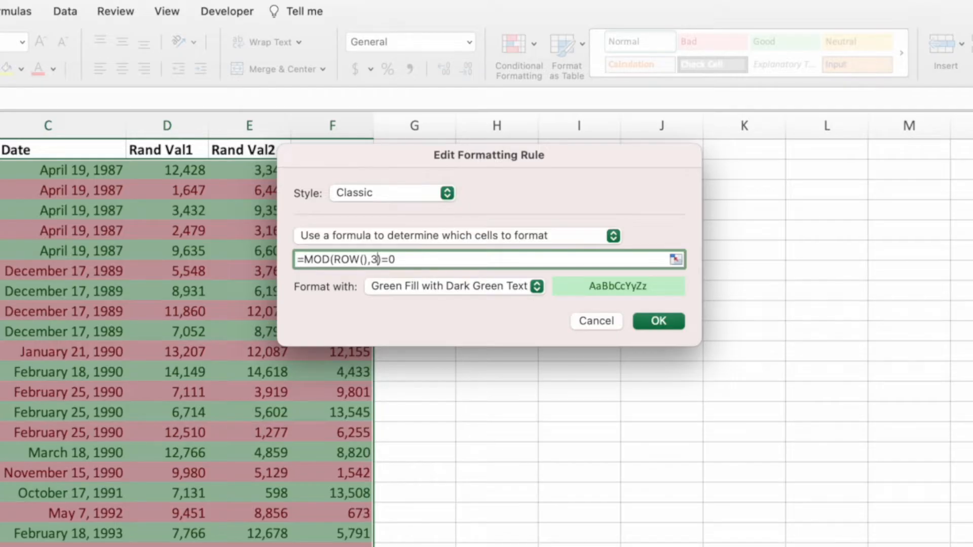
{"action": "left_click", "coordinate": [658, 321]}
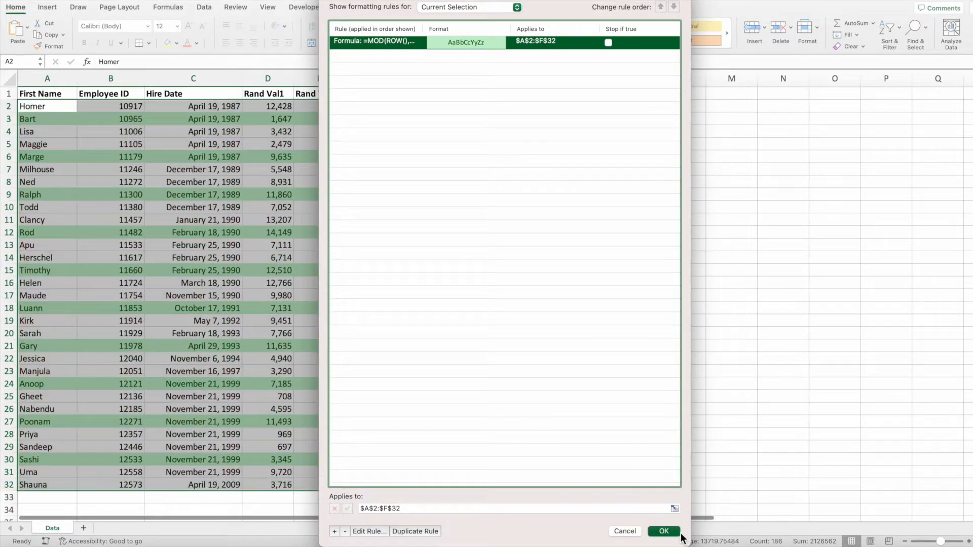
{"action": "left_click", "coordinate": [663, 531]}
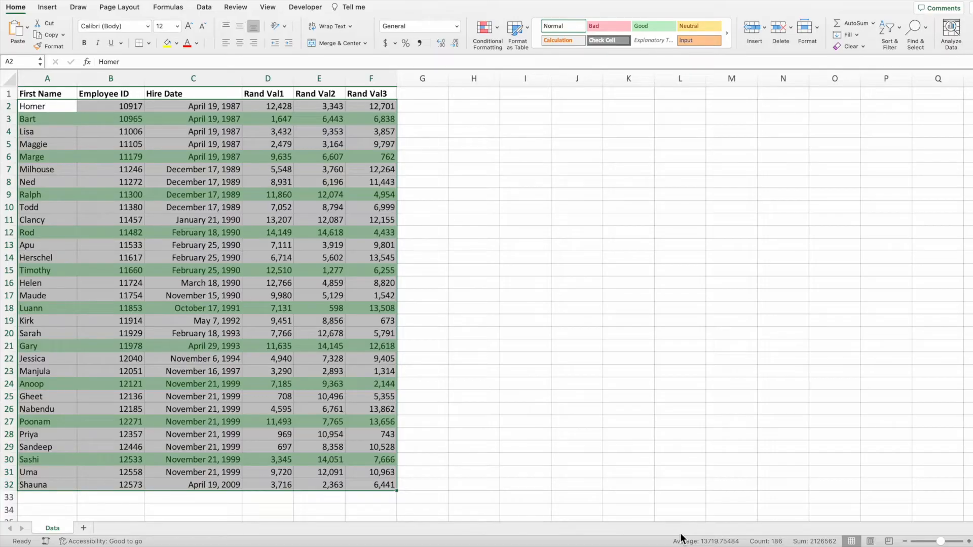
{"action": "mouse_move", "coordinate": [677, 529]}
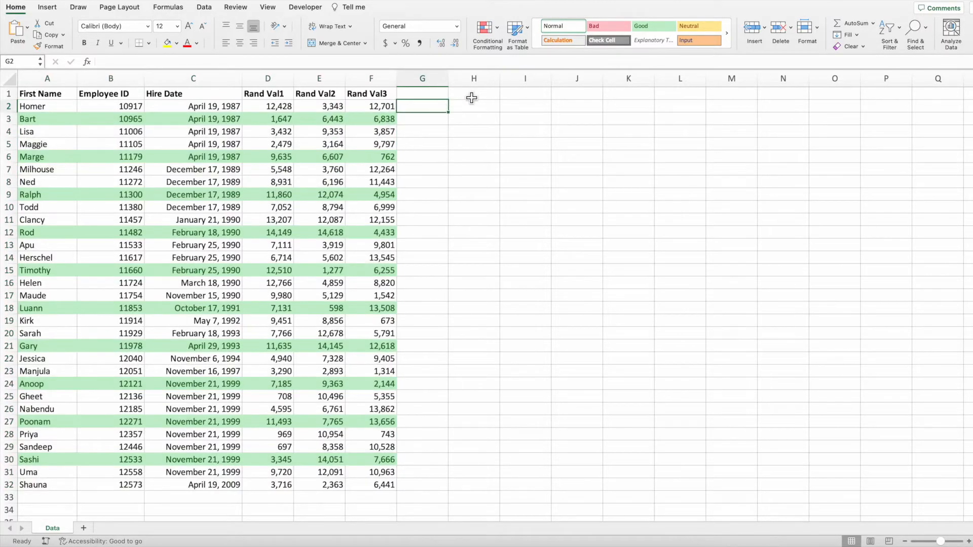
{"action": "mouse_move", "coordinate": [475, 96]}
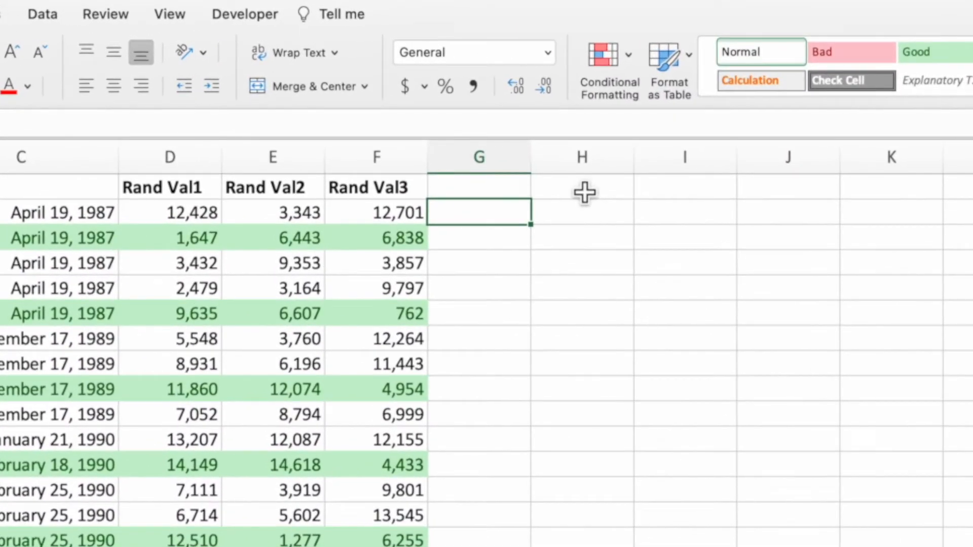
Enter =MOD(ROW(),3) in column G to show each row's remainder.
{"action": "type", "text": "=MOD"}
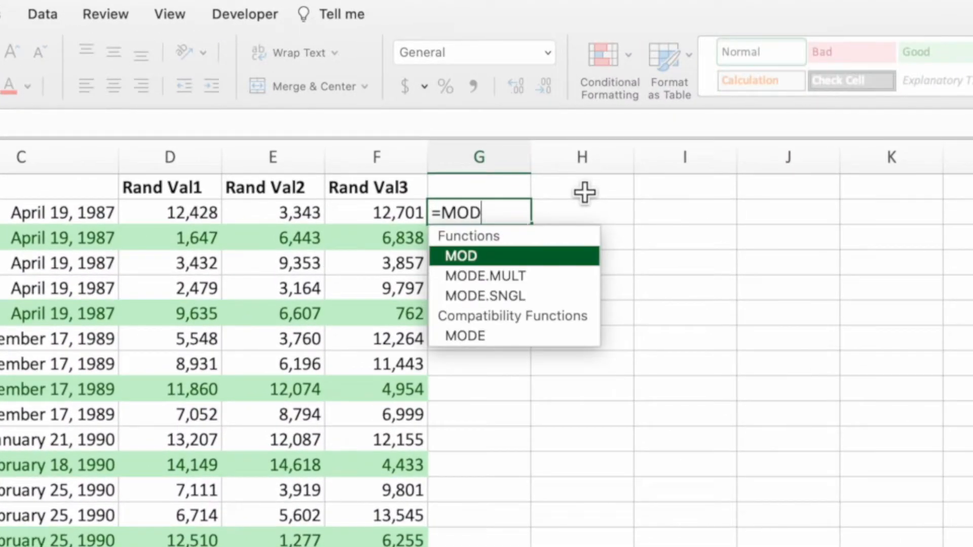
{"action": "type", "text": "("}
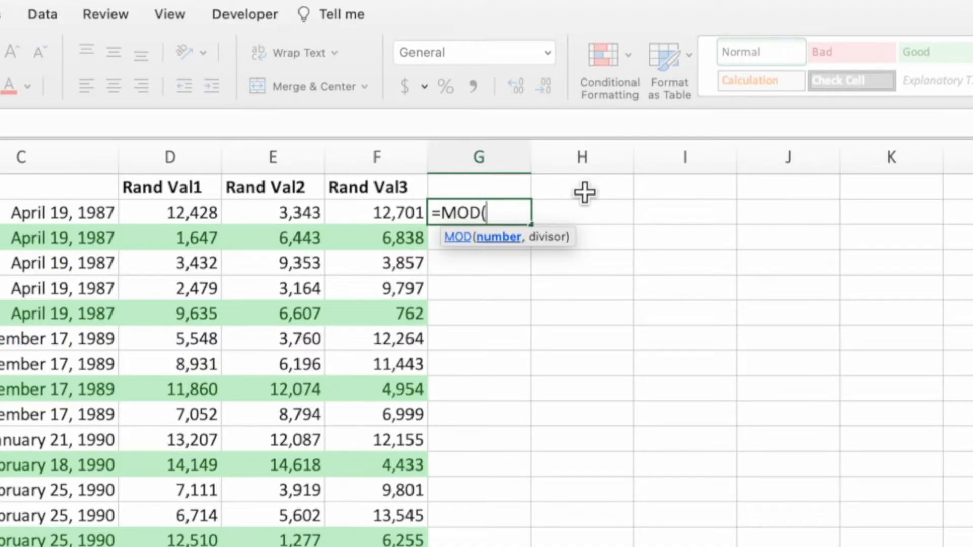
{"action": "type", "text": "ROW"}
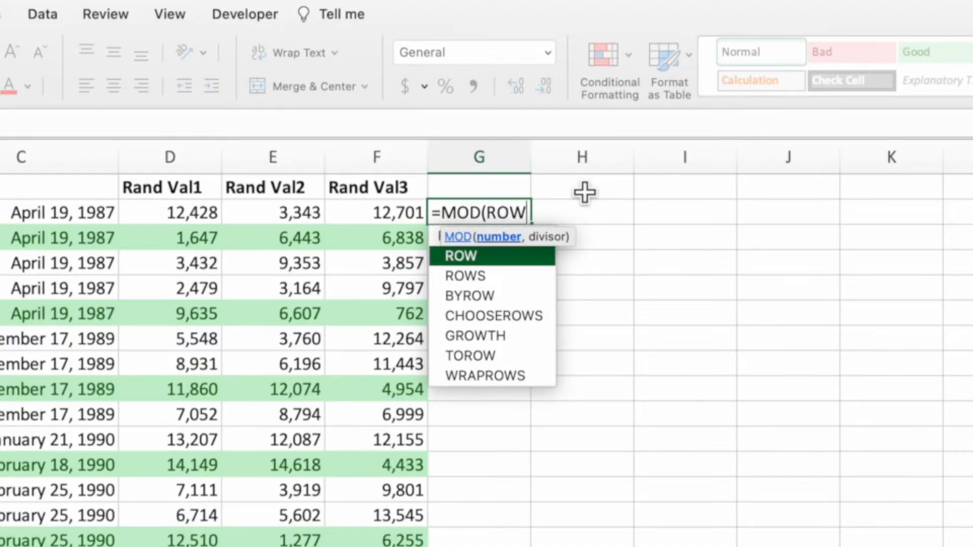
{"action": "key", "text": "Tab"}
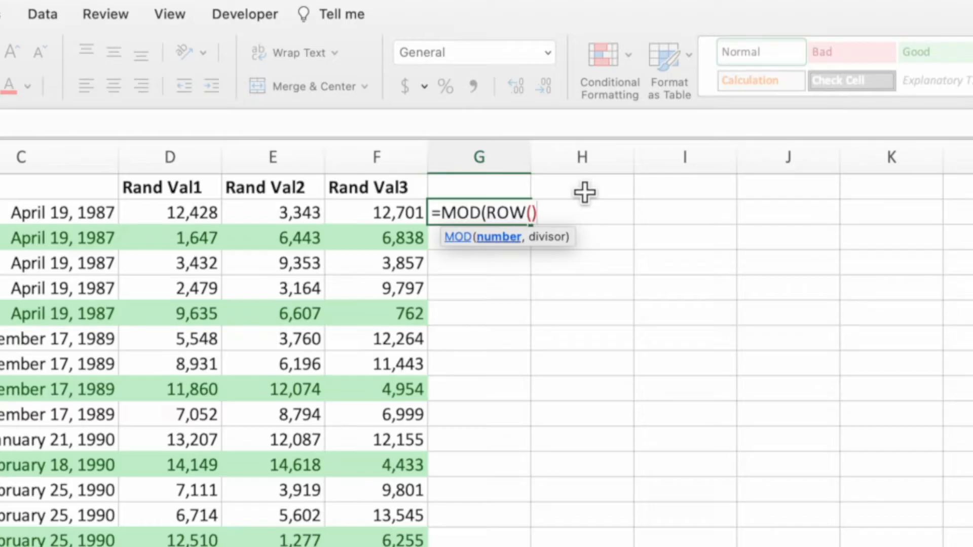
{"action": "type", "text": ",3"}
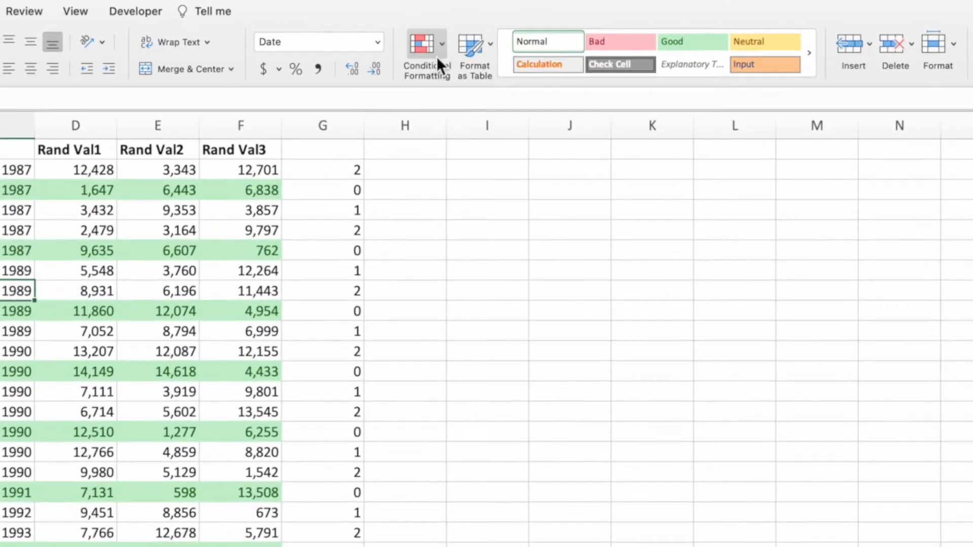
Edit the conditional formatting rule to =MOD(ROW(),3)=1, shading rows Lisa, Milhouse, Todd, Apu.
{"action": "left_click", "coordinate": [427, 54]}
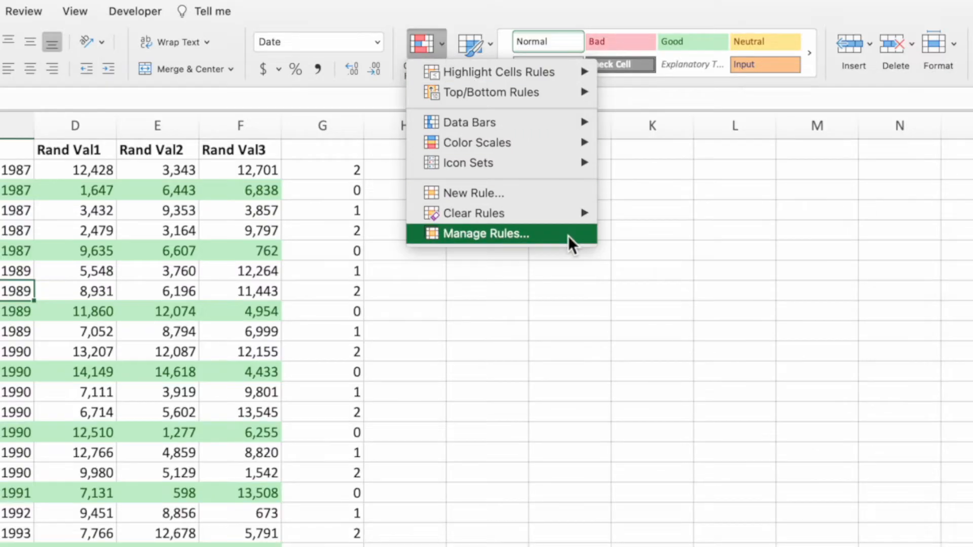
{"action": "left_click", "coordinate": [485, 233]}
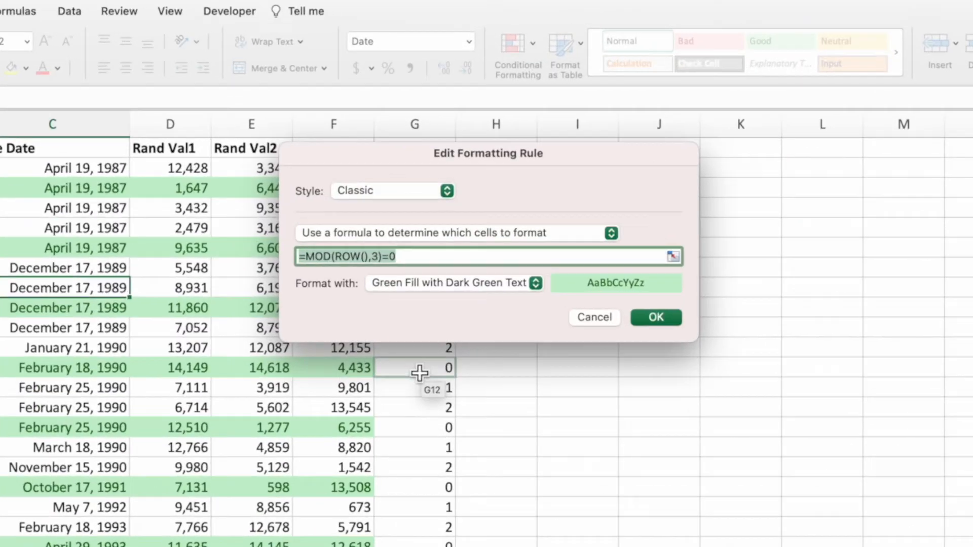
{"action": "key", "text": "Backspace"}
{"action": "type", "text": "1"}
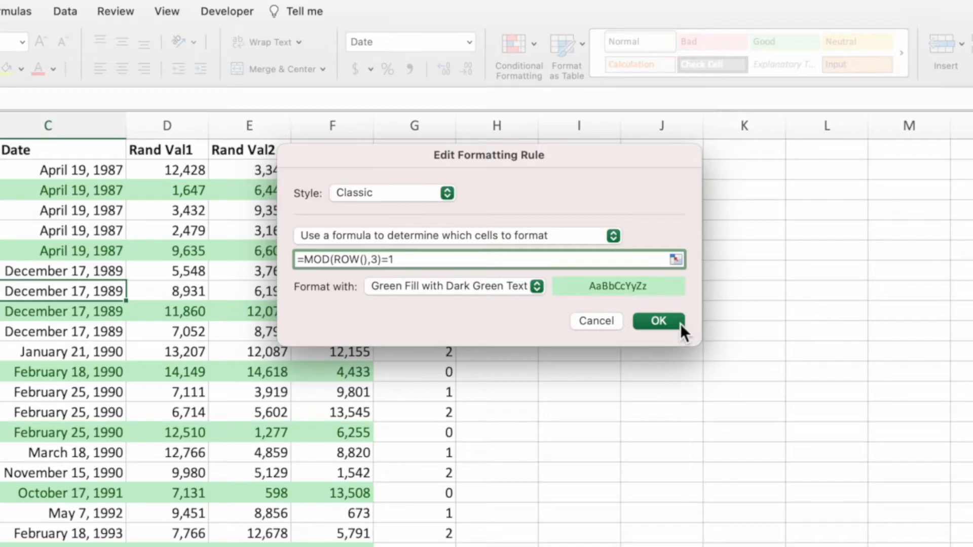
{"action": "left_click", "coordinate": [657, 321]}
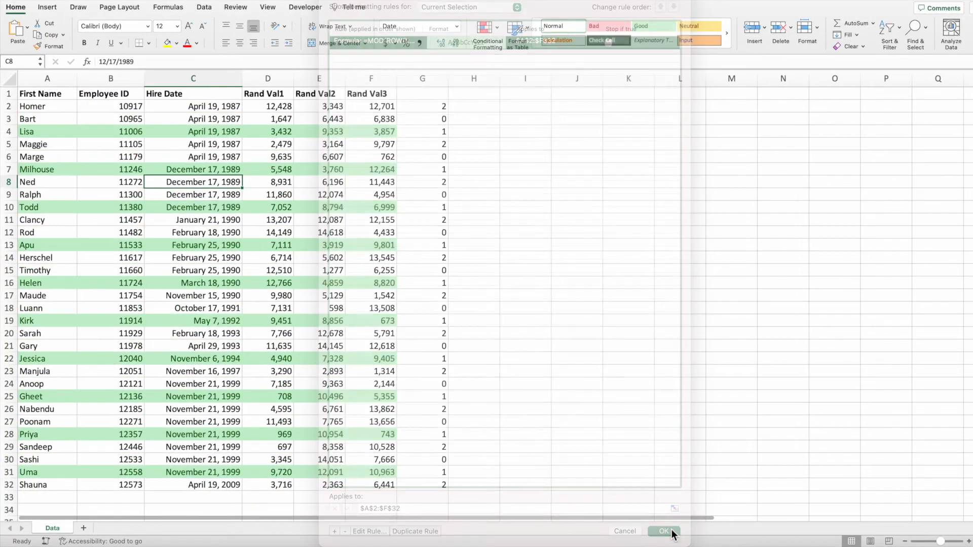
{"action": "left_click", "coordinate": [664, 531]}
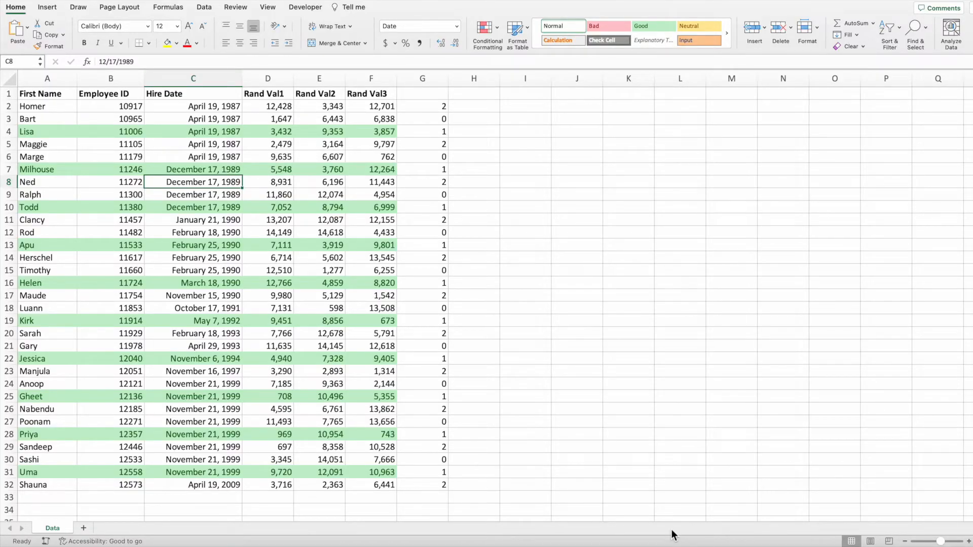
Clear the helper remainder values from column G and reselect a table cell.
{"action": "left_click", "coordinate": [422, 78]}
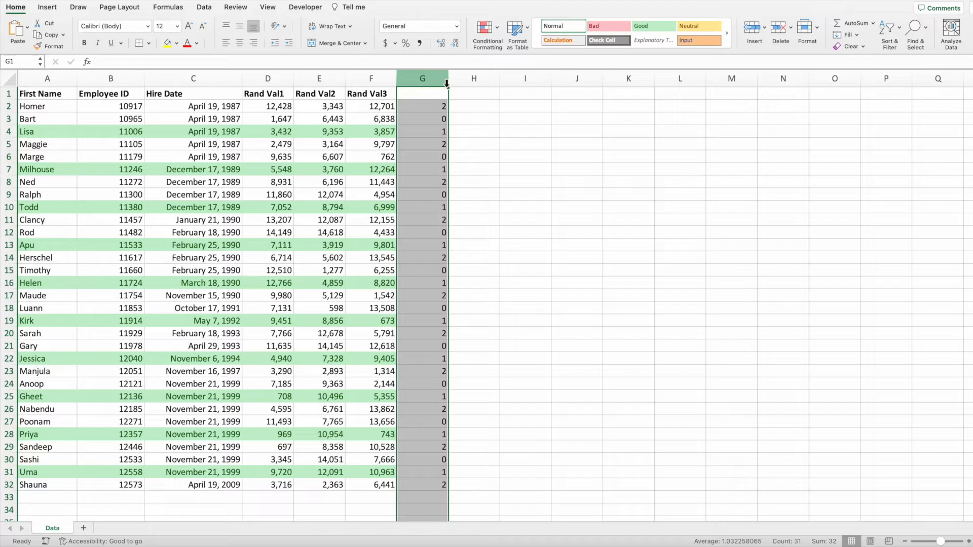
{"action": "key", "text": "Delete"}
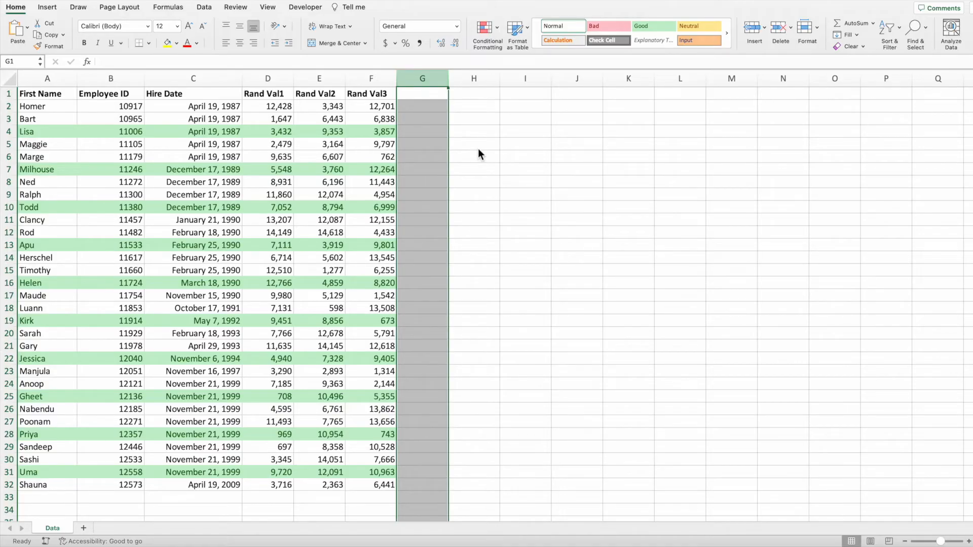
{"action": "left_click", "coordinate": [193, 157]}
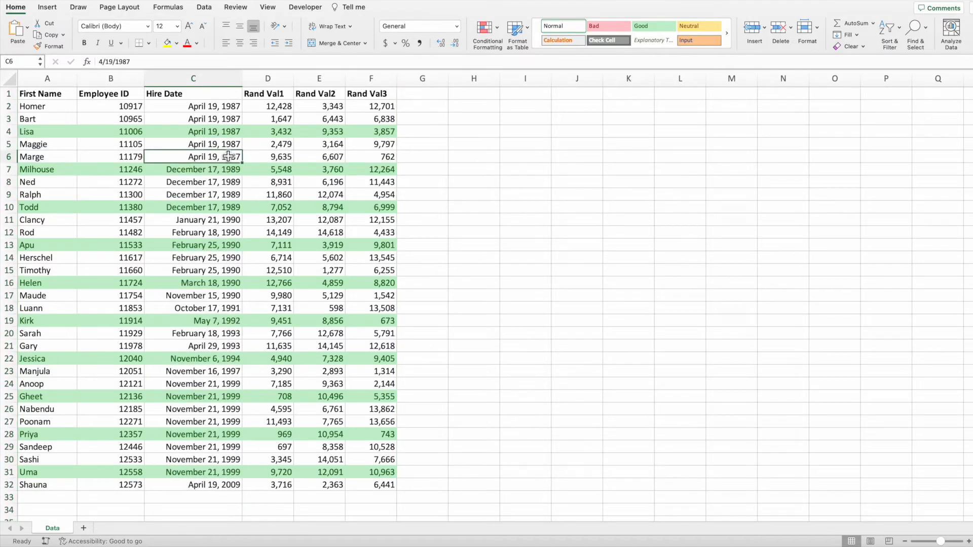
Reopen the formatting rule and change its formula toward =MOD(COLUMN(),2)=1 for odd columns.
{"action": "left_click", "coordinate": [487, 33]}
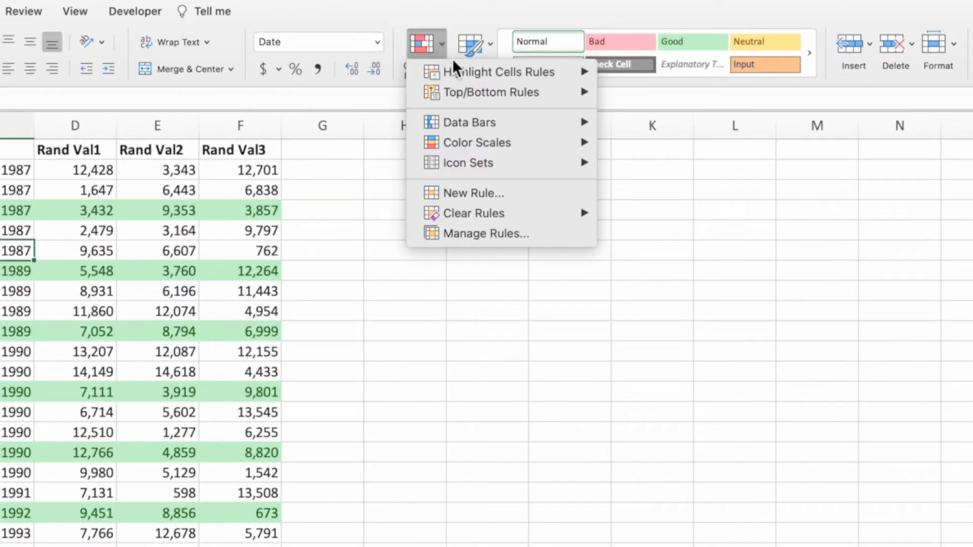
{"action": "left_click", "coordinate": [486, 233]}
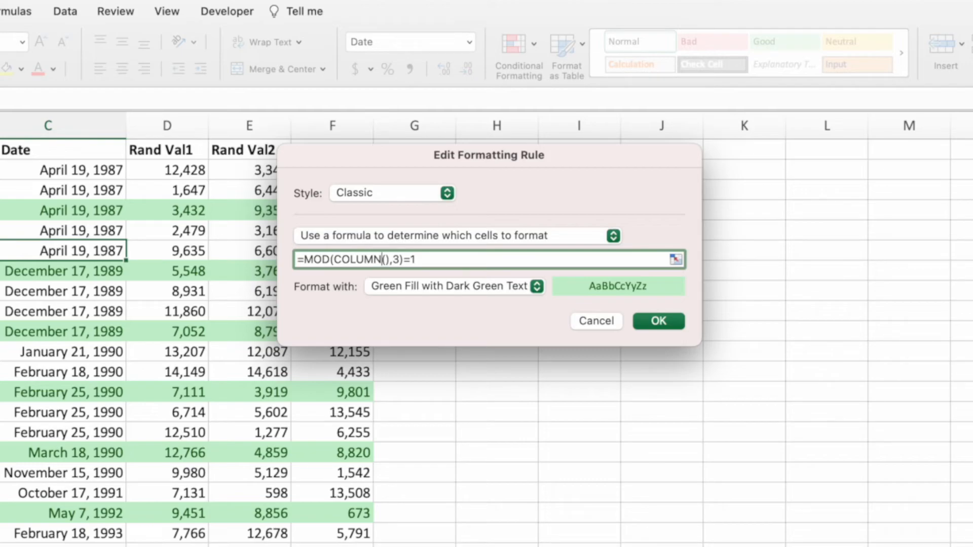
{"action": "key", "text": "Backspace"}
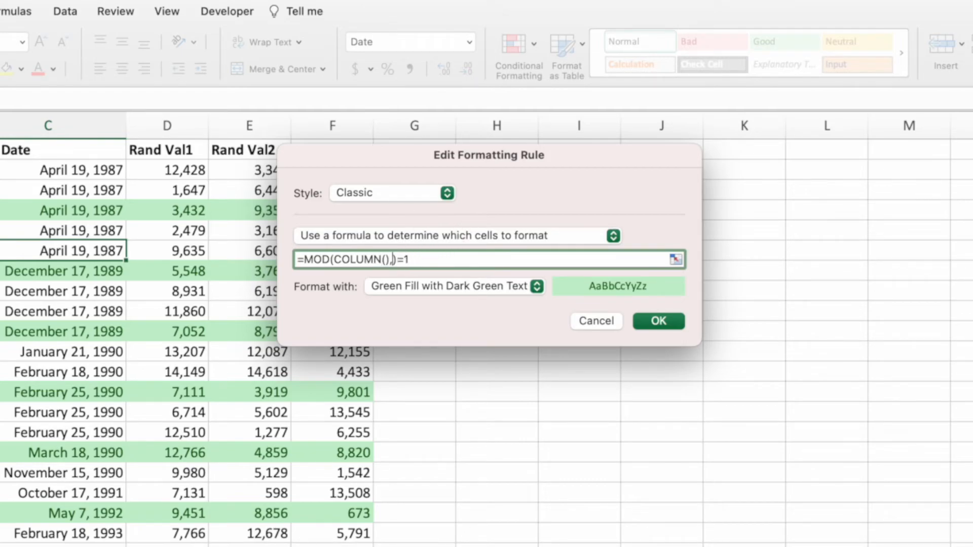
{"action": "type", "text": "2"}
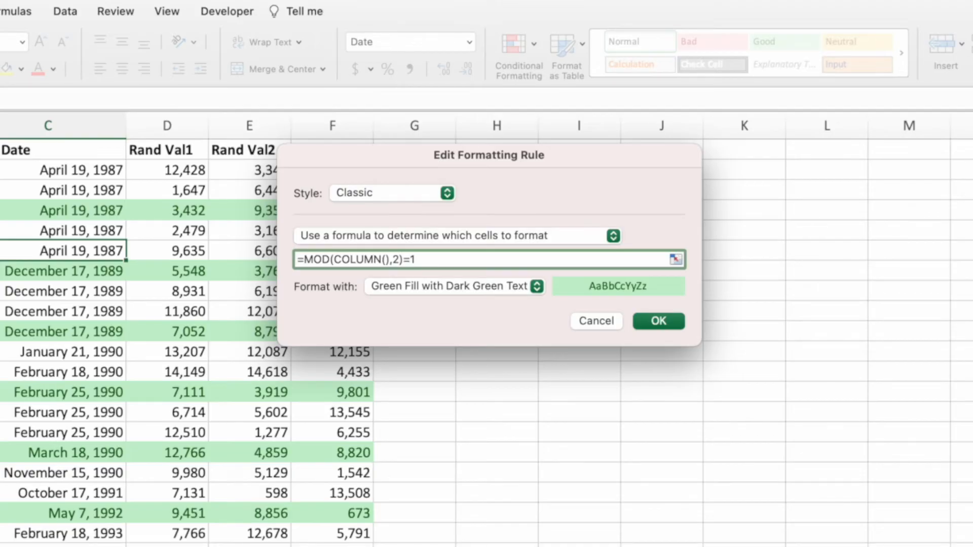